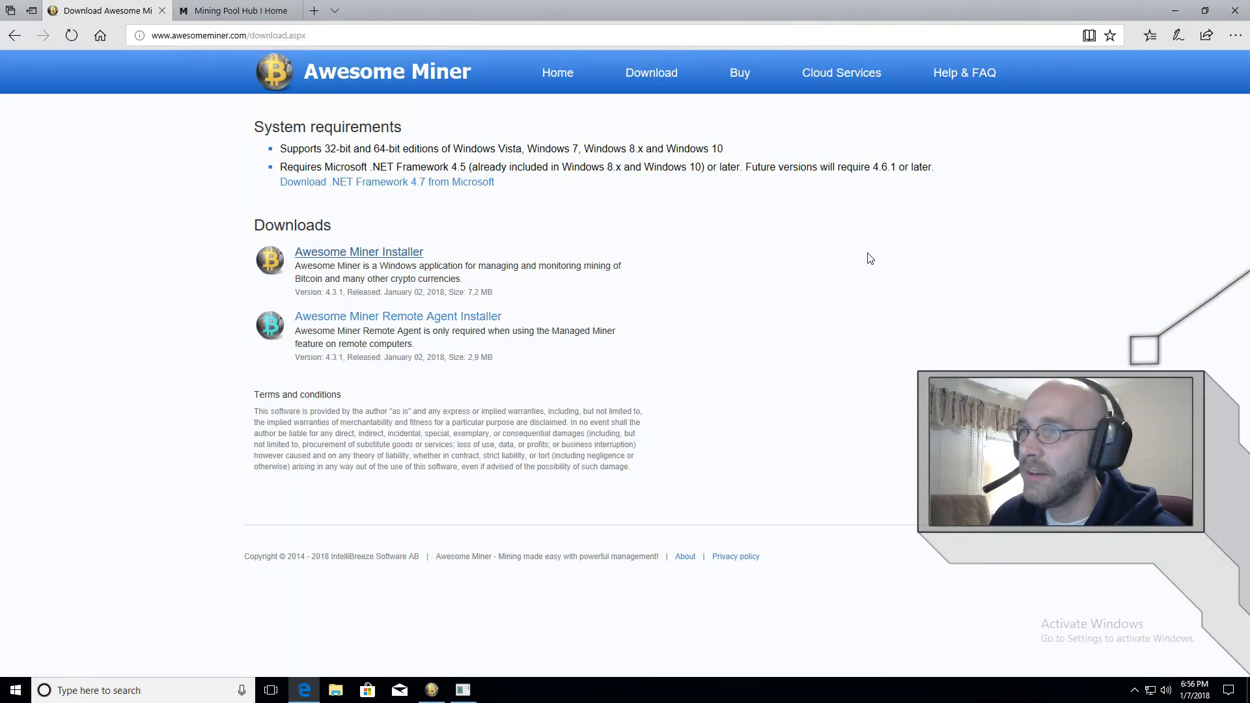
pyautogui.moveTo(719, 249)
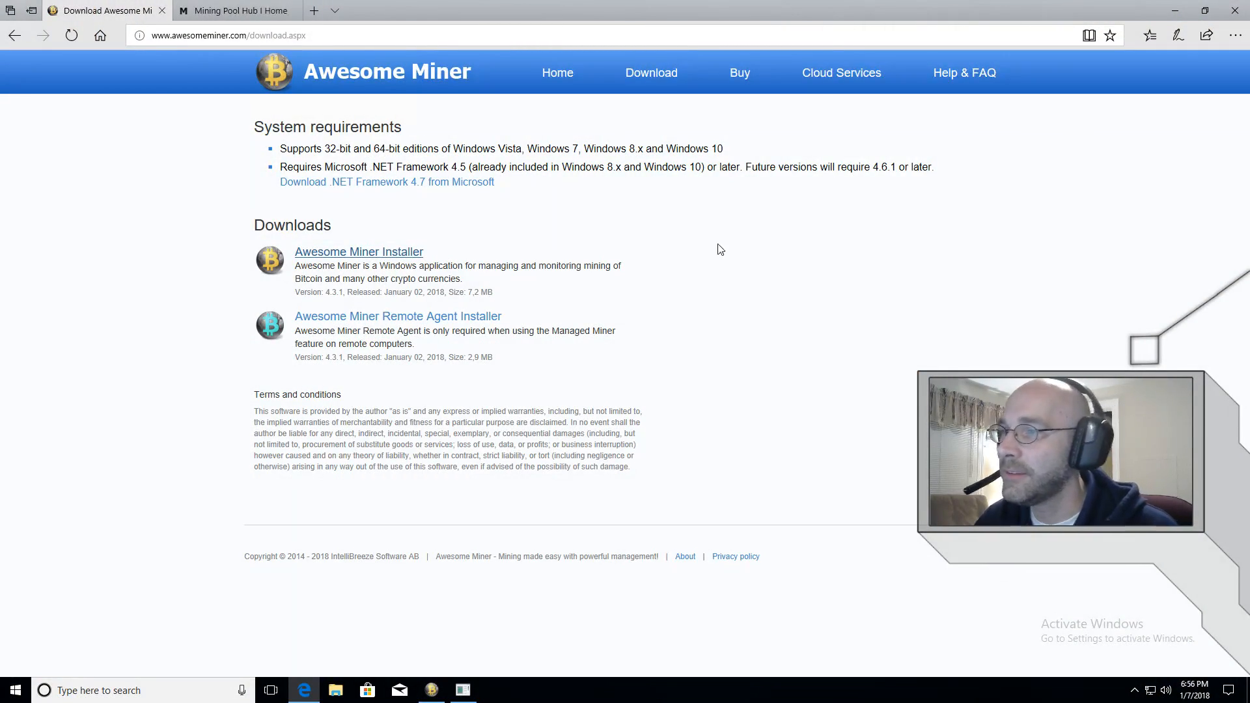
pyautogui.moveTo(360, 279)
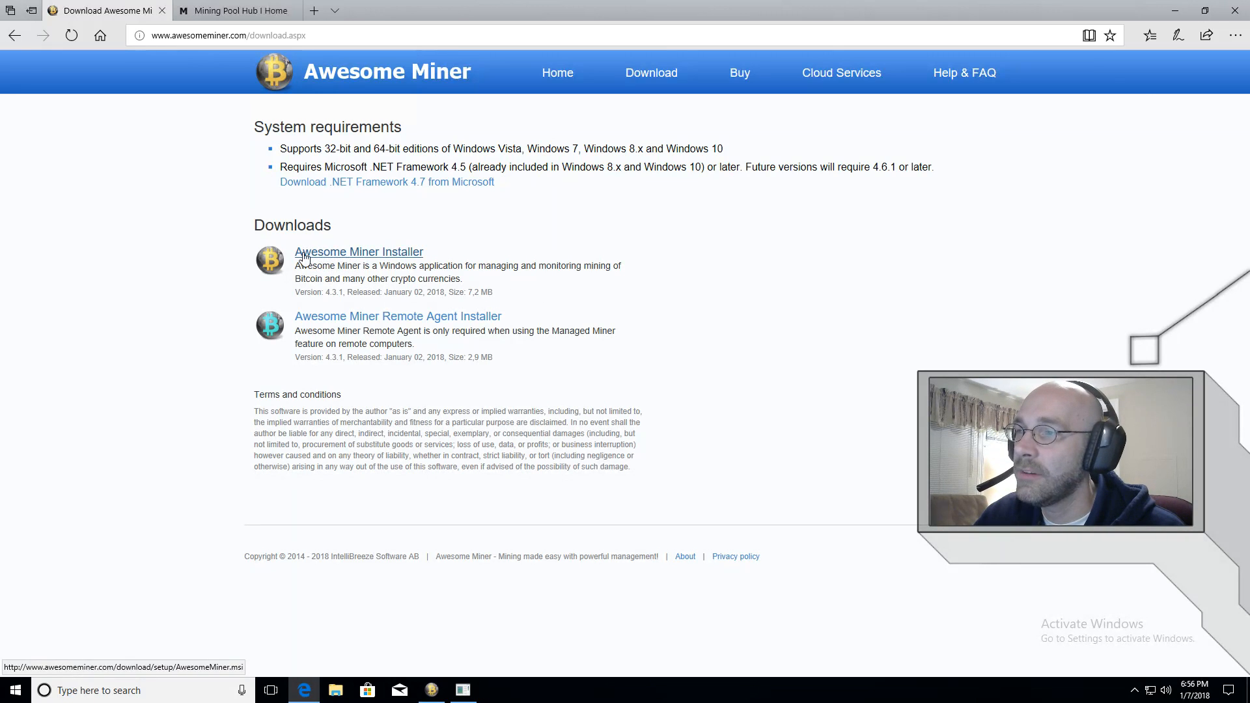
pyautogui.moveTo(399, 258)
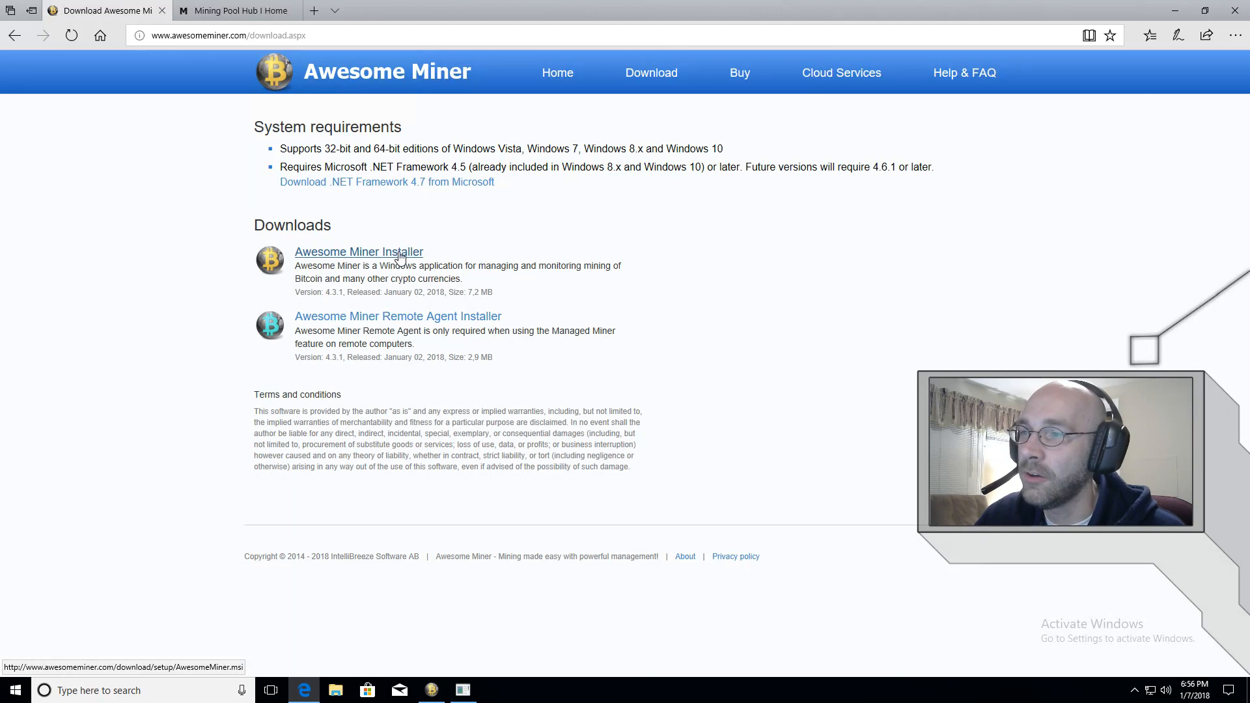
pyautogui.moveTo(441, 269)
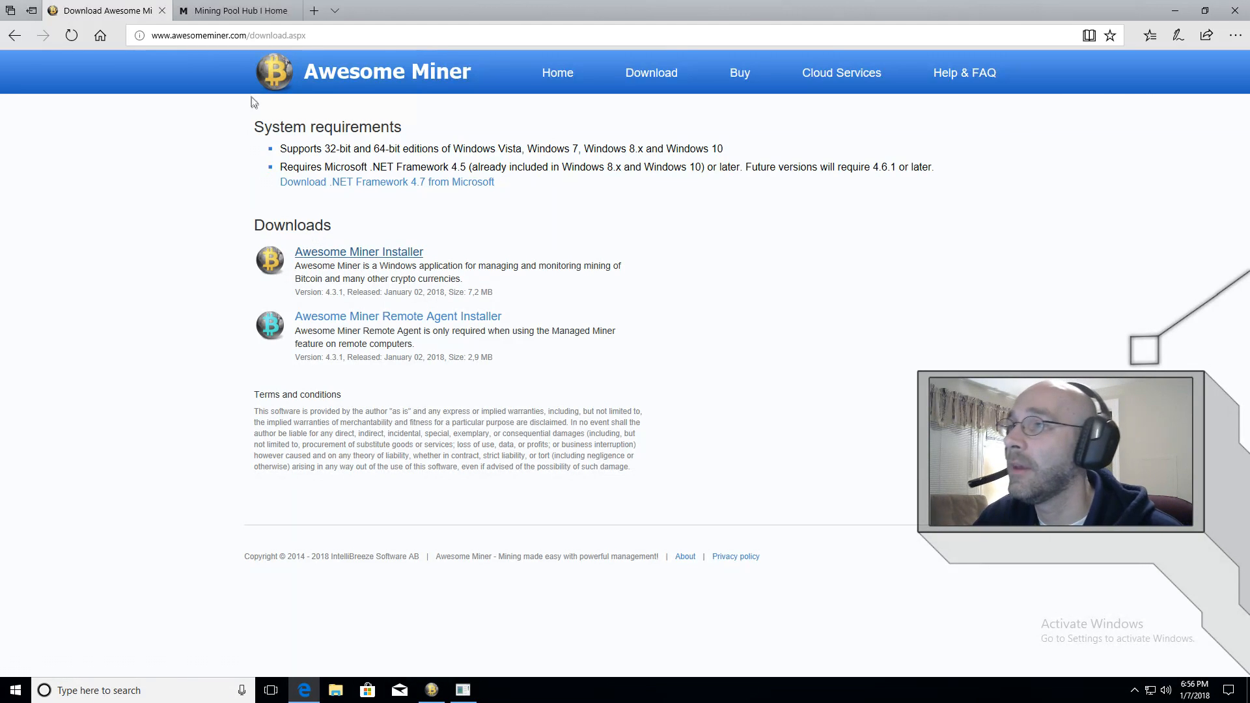
# Step: Review Mining Pool Hub's auto-switching ports and coin mining profits
pyautogui.click(235, 10)
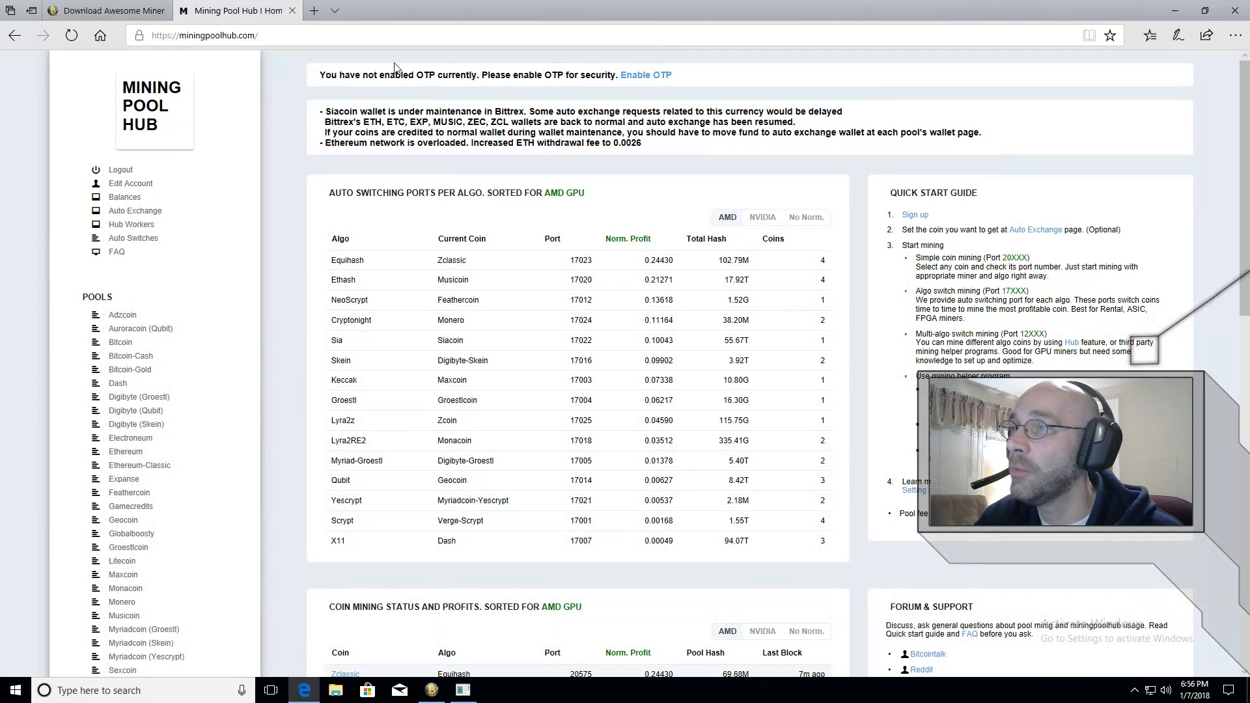
pyautogui.moveTo(500, 90)
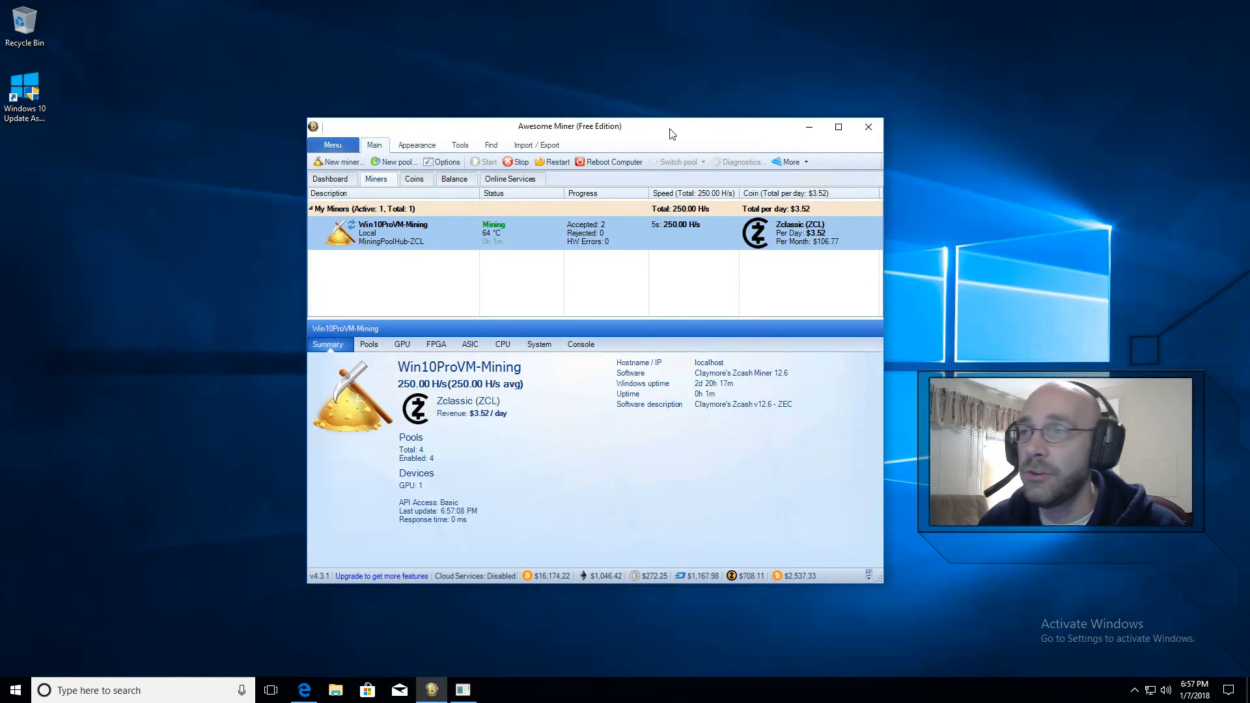
# Step: Create a managed profit miner named Miner1 with the AMD GPU profit switching profile
pyautogui.click(338, 162)
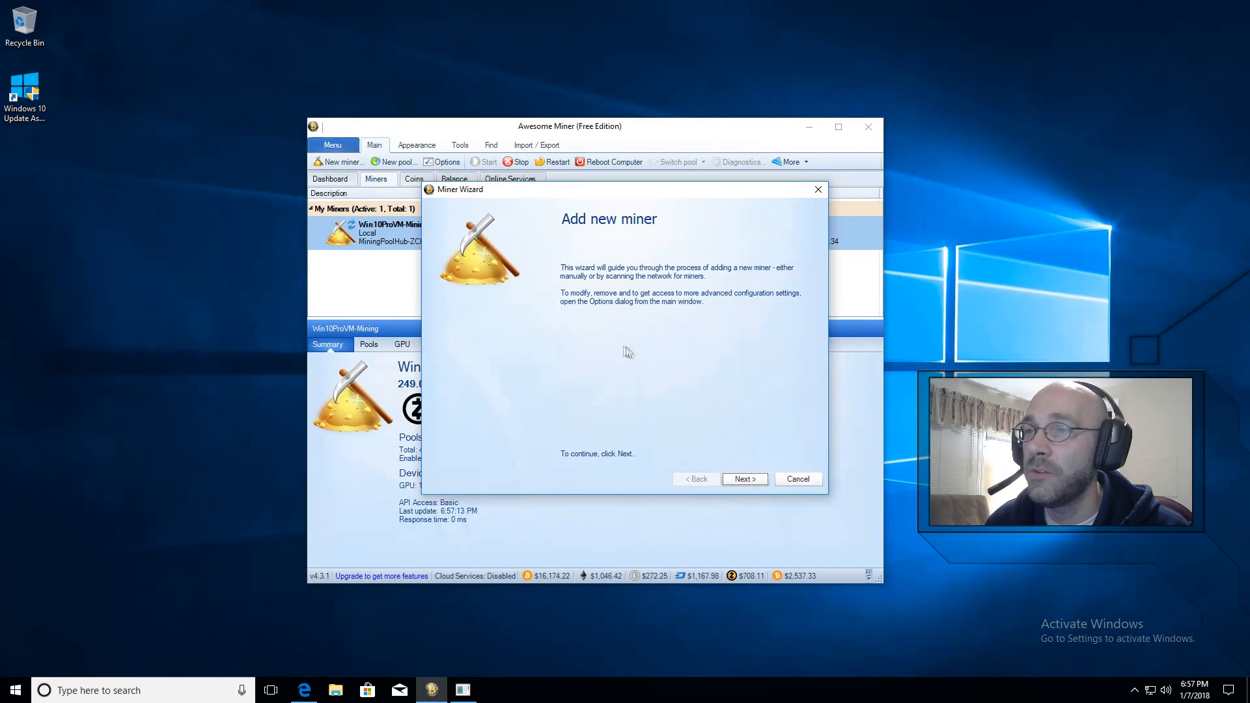
pyautogui.moveTo(753, 425)
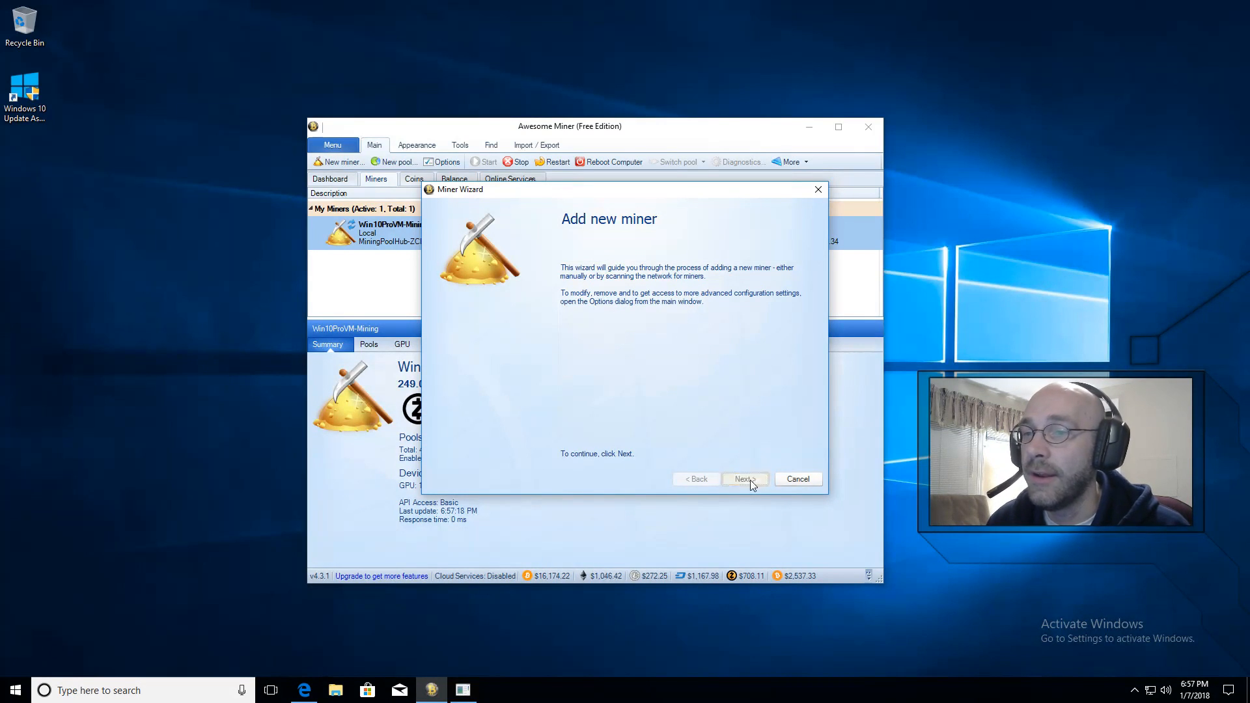
pyautogui.click(742, 480)
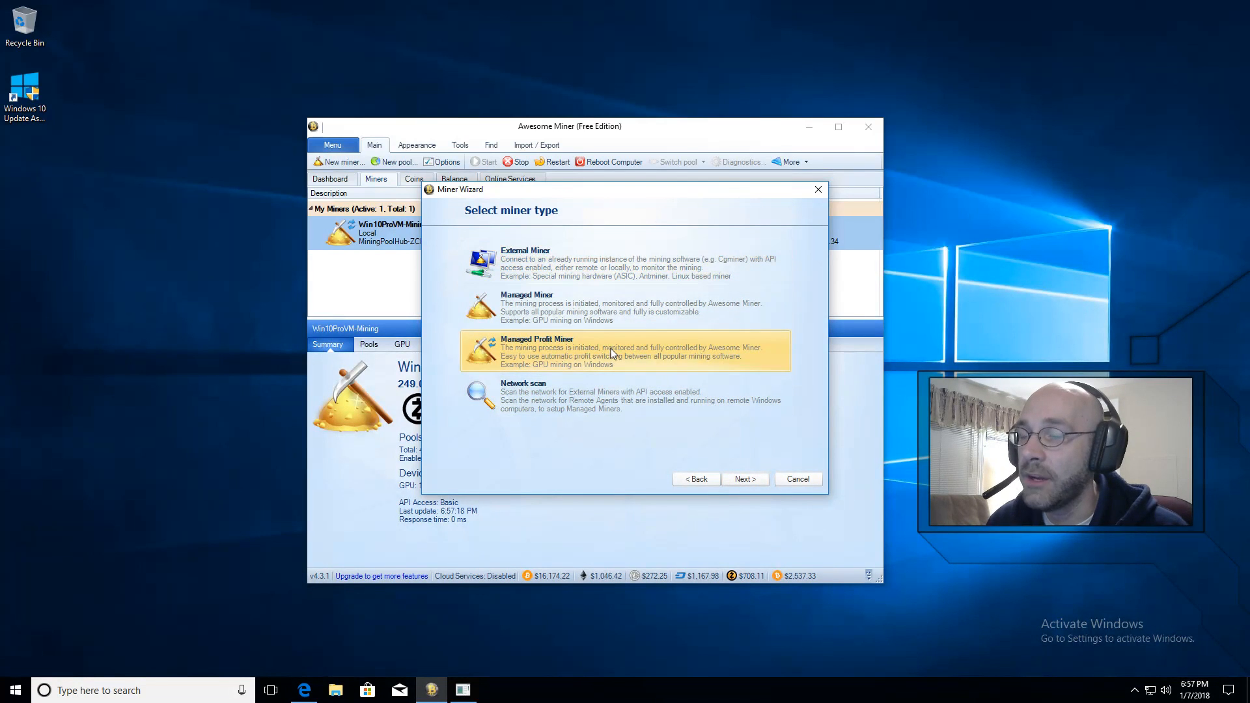
pyautogui.moveTo(746, 479)
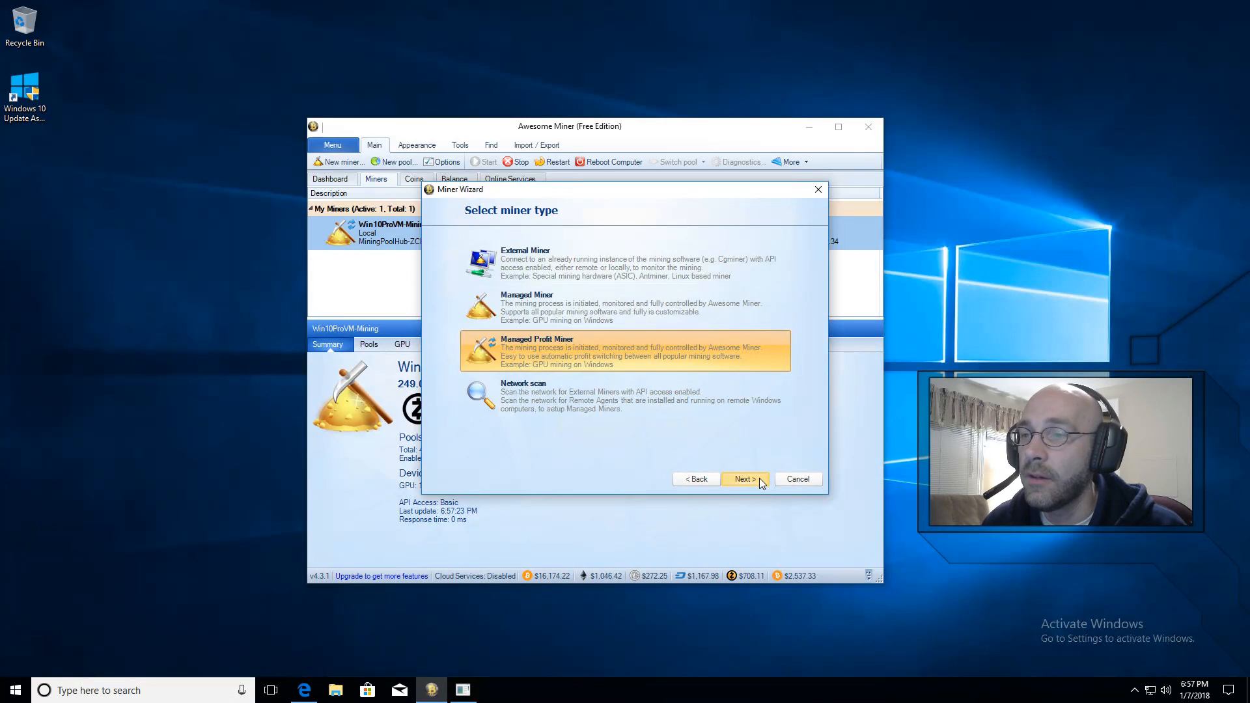
pyautogui.click(744, 478)
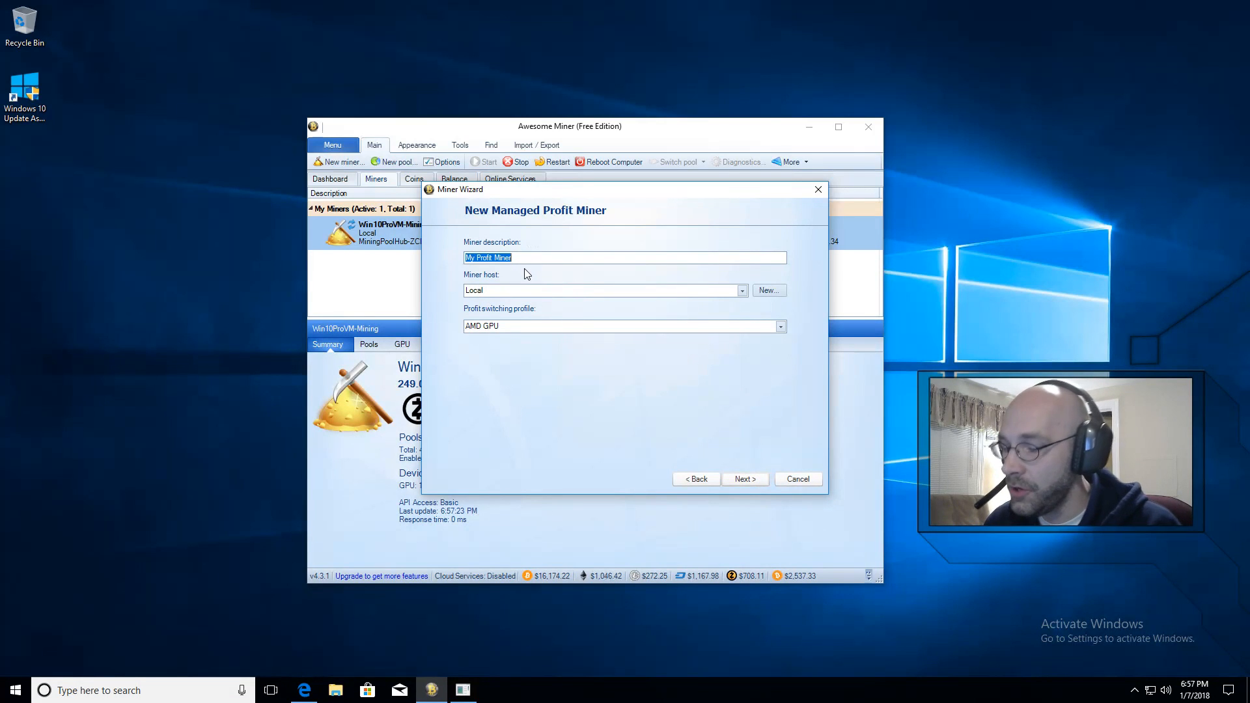
pyautogui.write('Miner1')
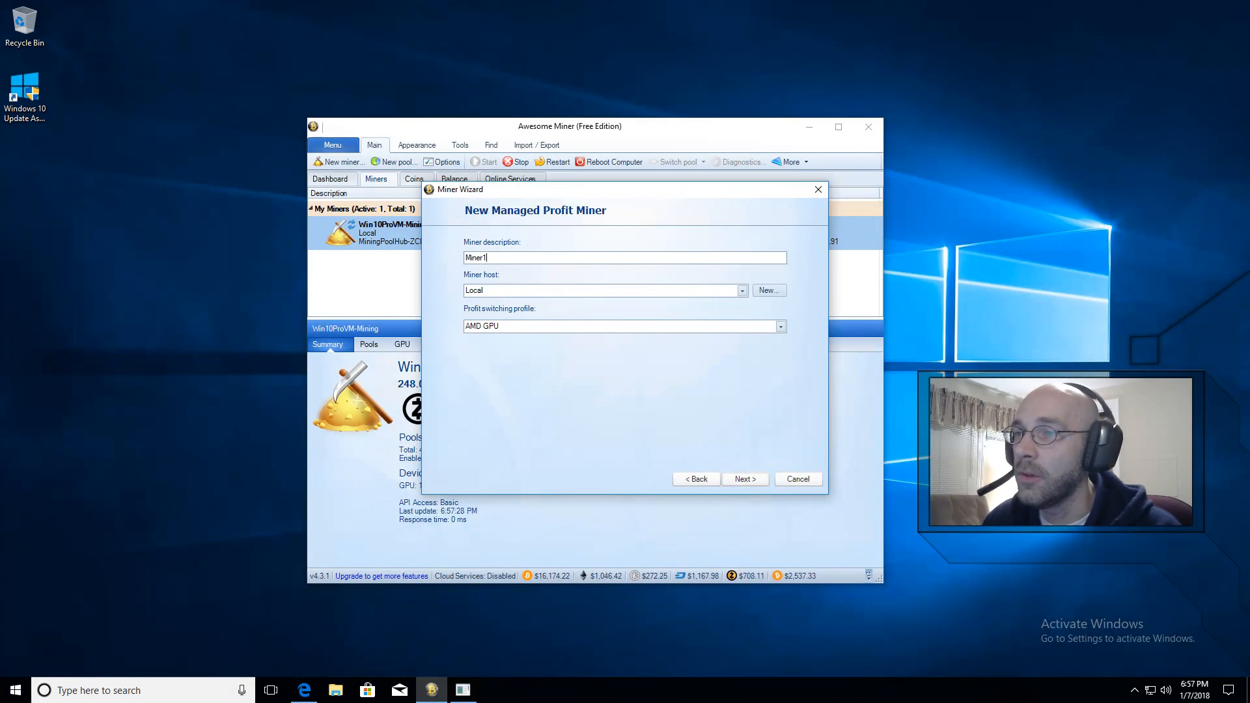
pyautogui.moveTo(525, 287)
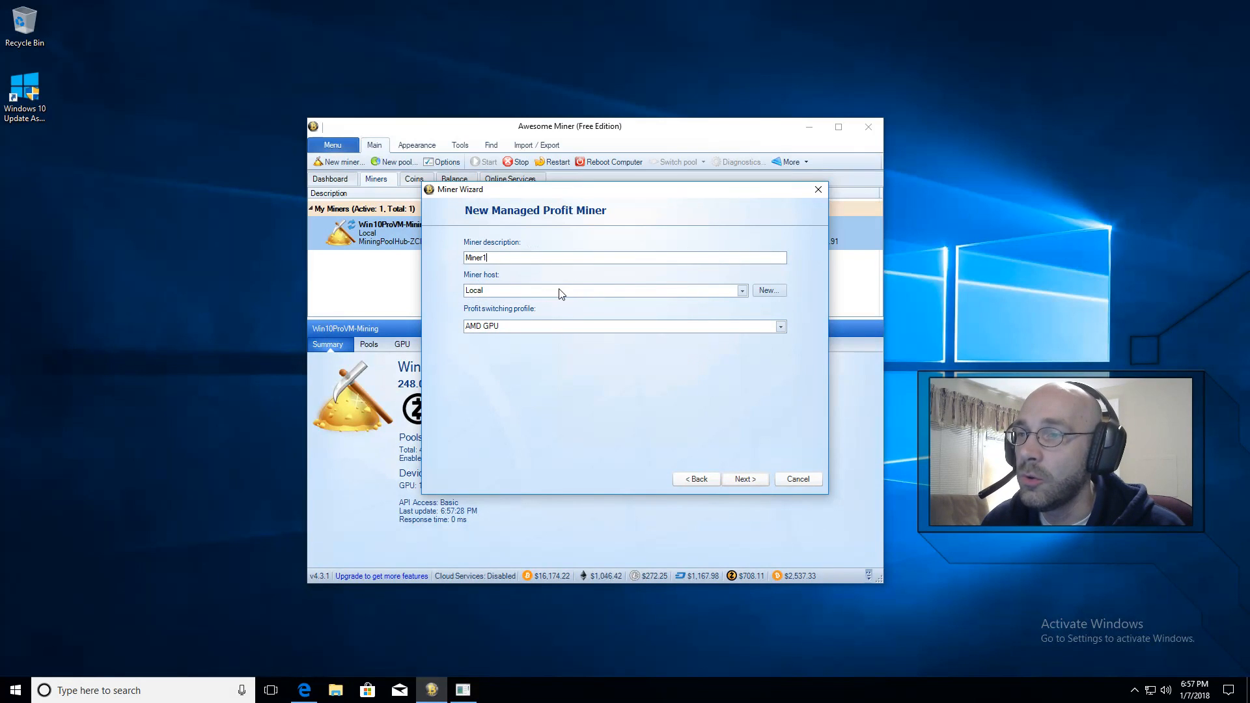
pyautogui.click(780, 326)
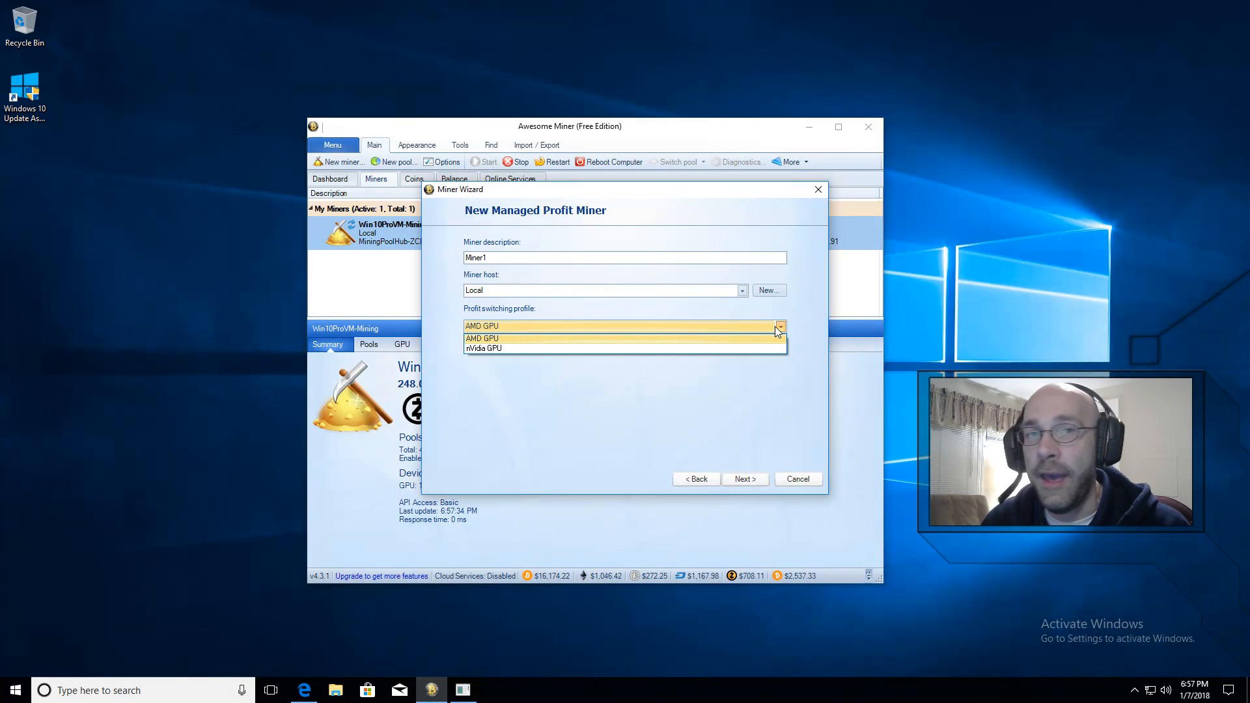
pyautogui.moveTo(598, 354)
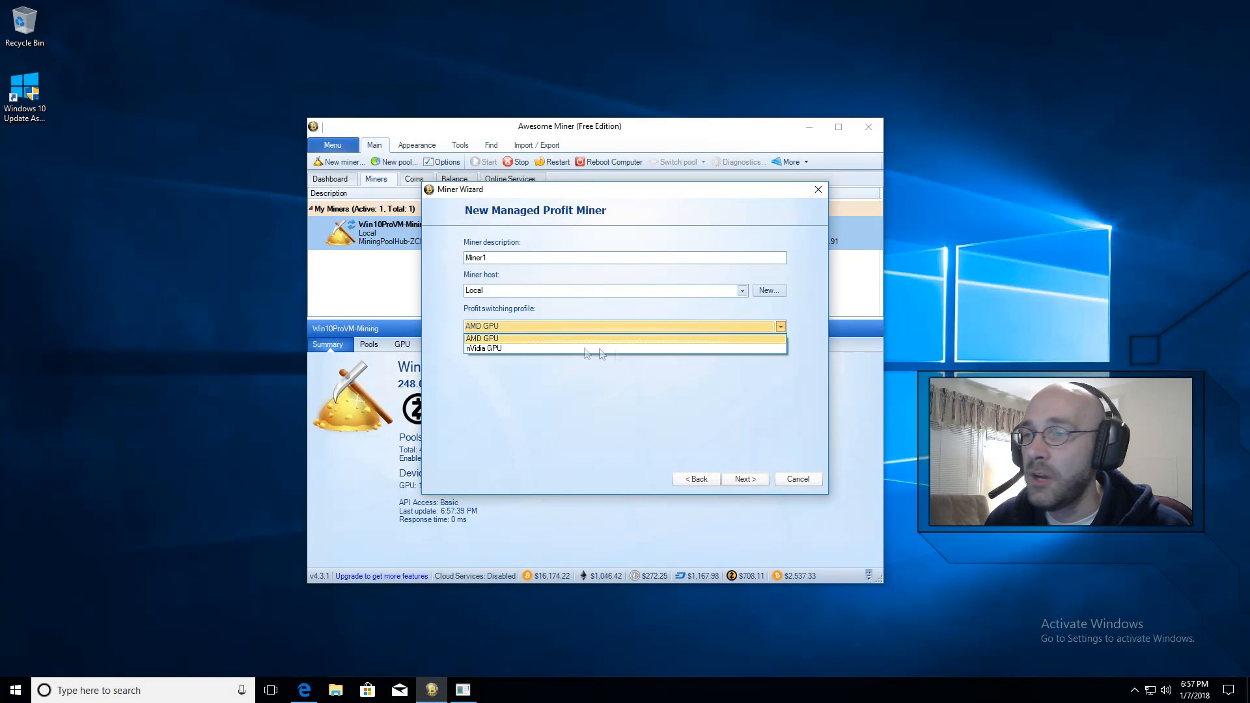
pyautogui.moveTo(502, 349)
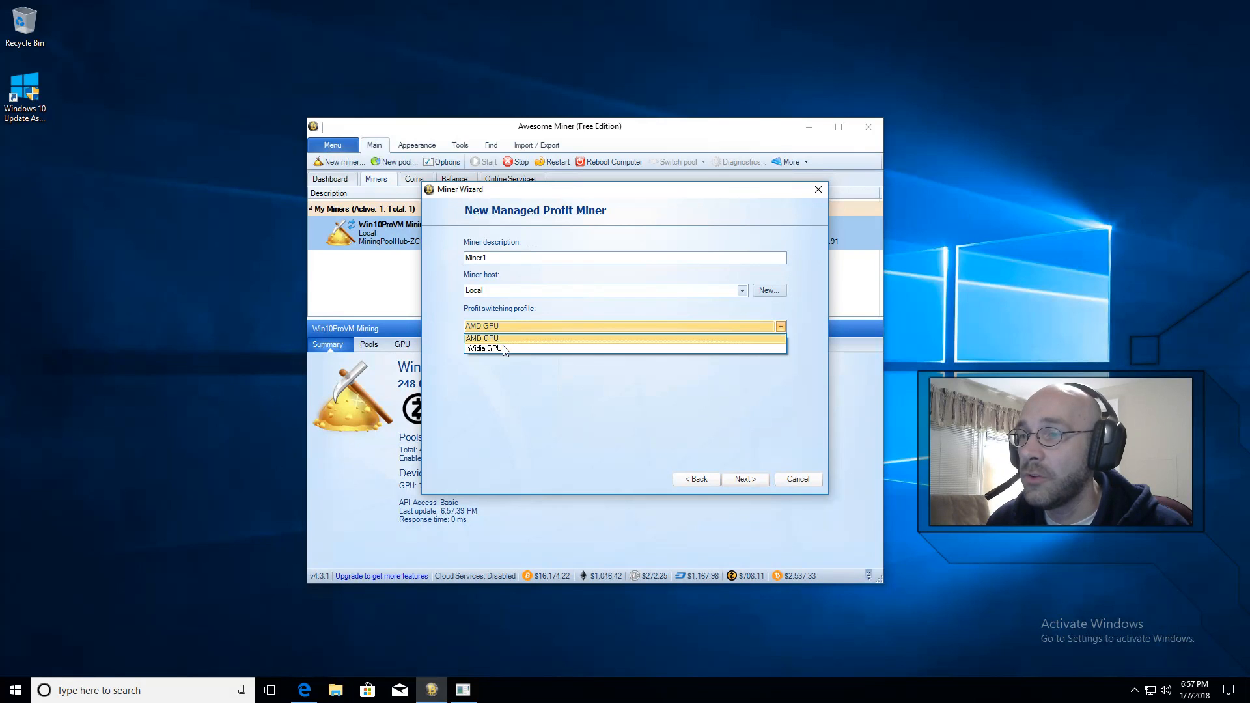
pyautogui.click(482, 338)
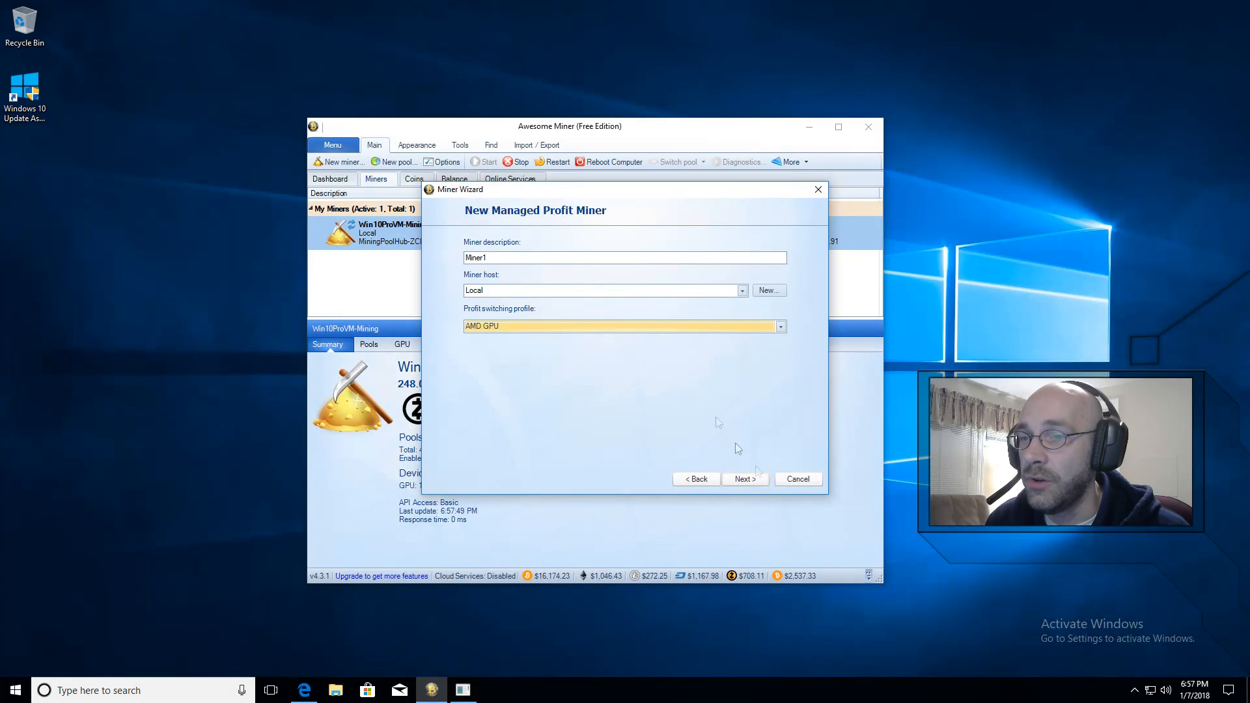
pyautogui.click(742, 478)
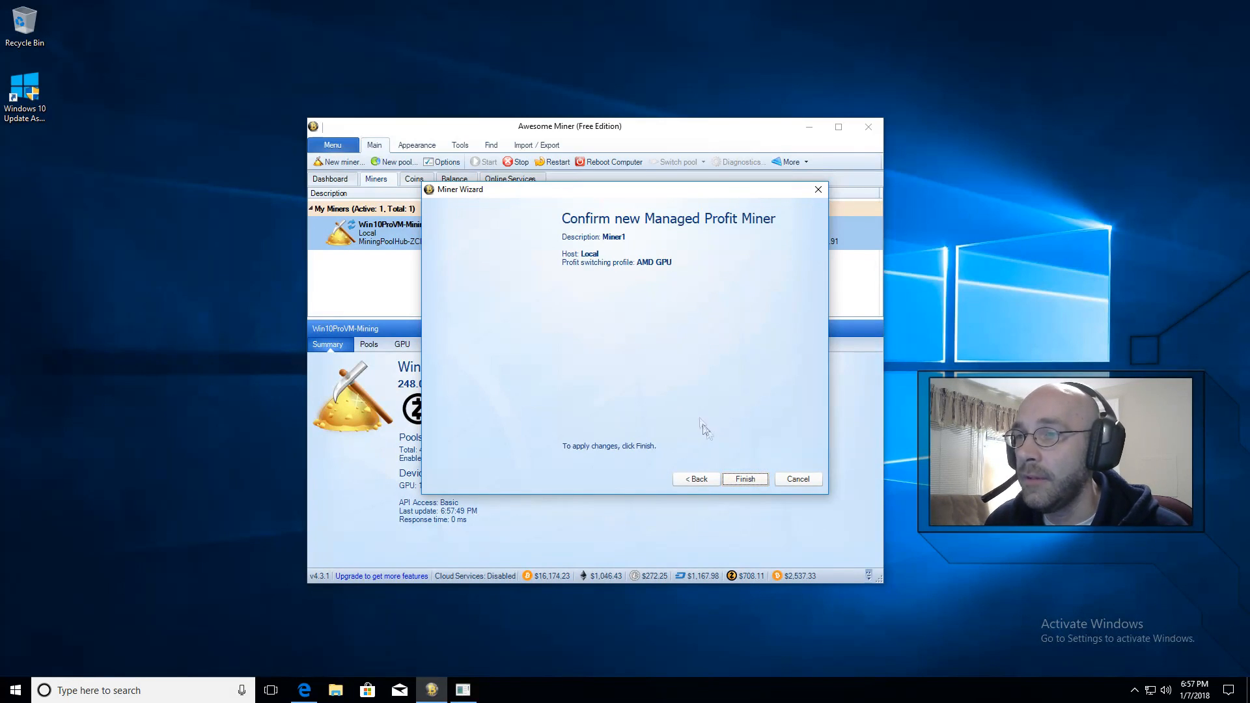
pyautogui.click(743, 479)
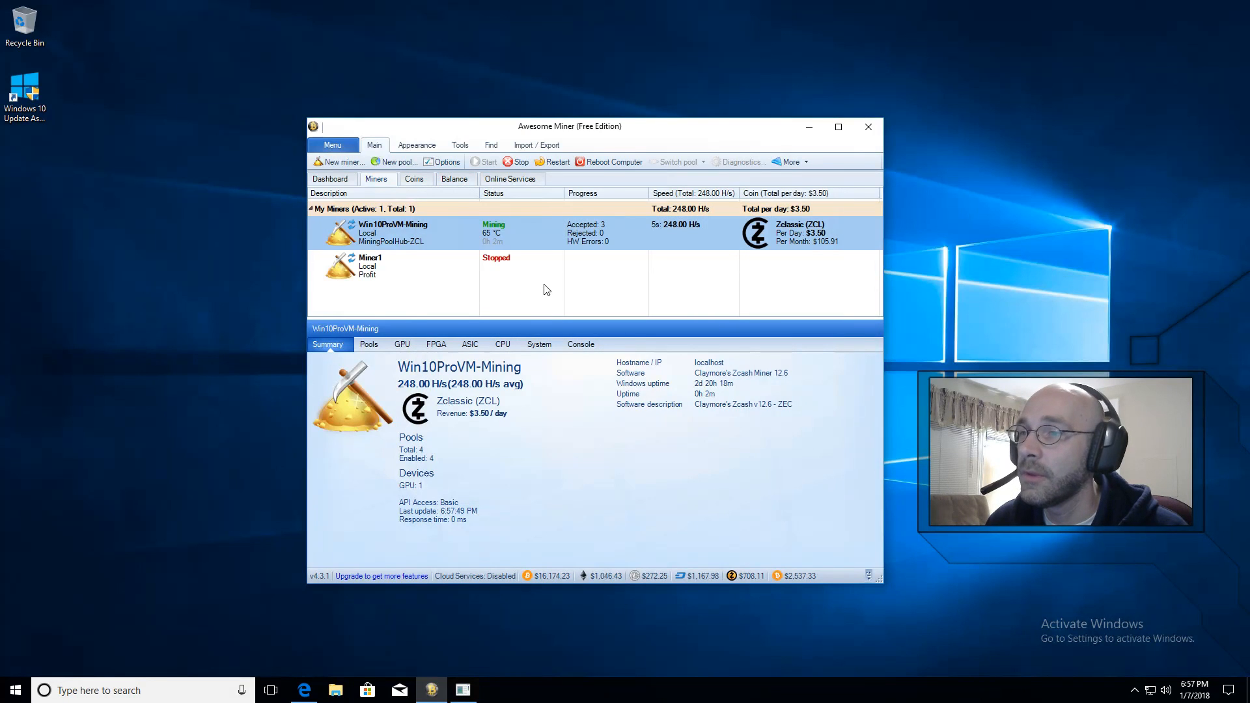
# Step: Add a new pool with the description 'Expanse-MPH', leaving the server URL still to fill
pyautogui.click(370, 265)
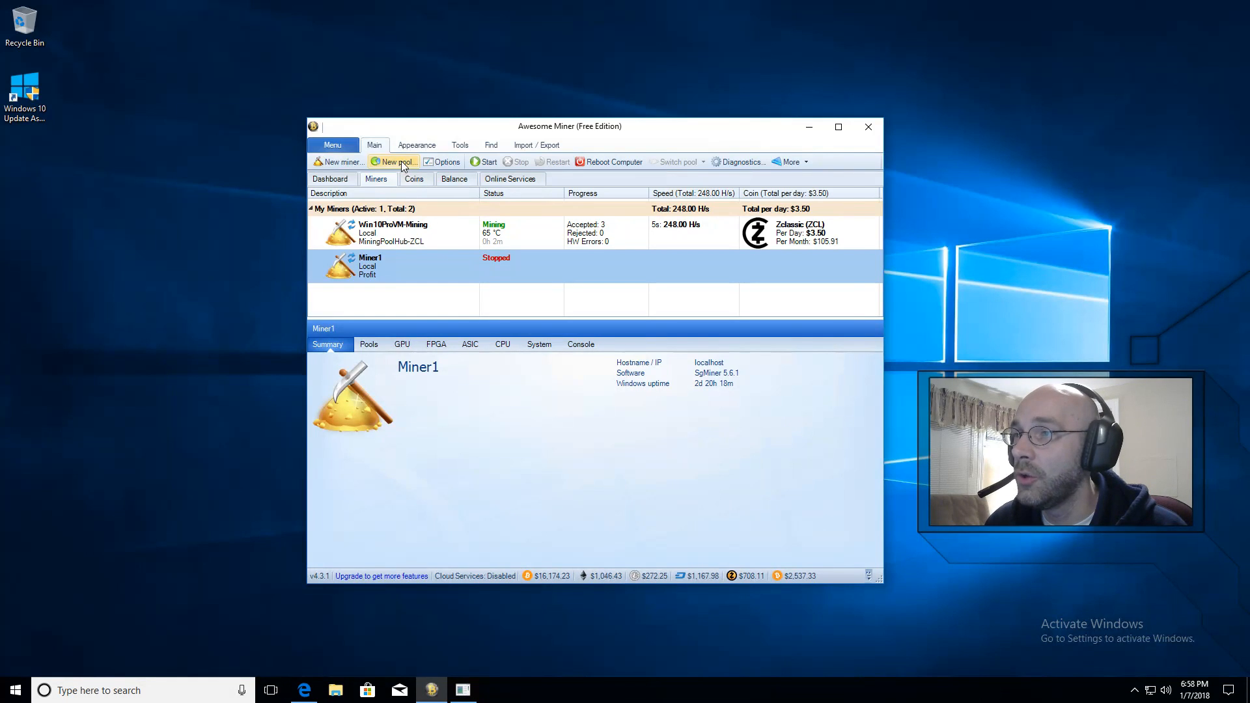
pyautogui.click(396, 161)
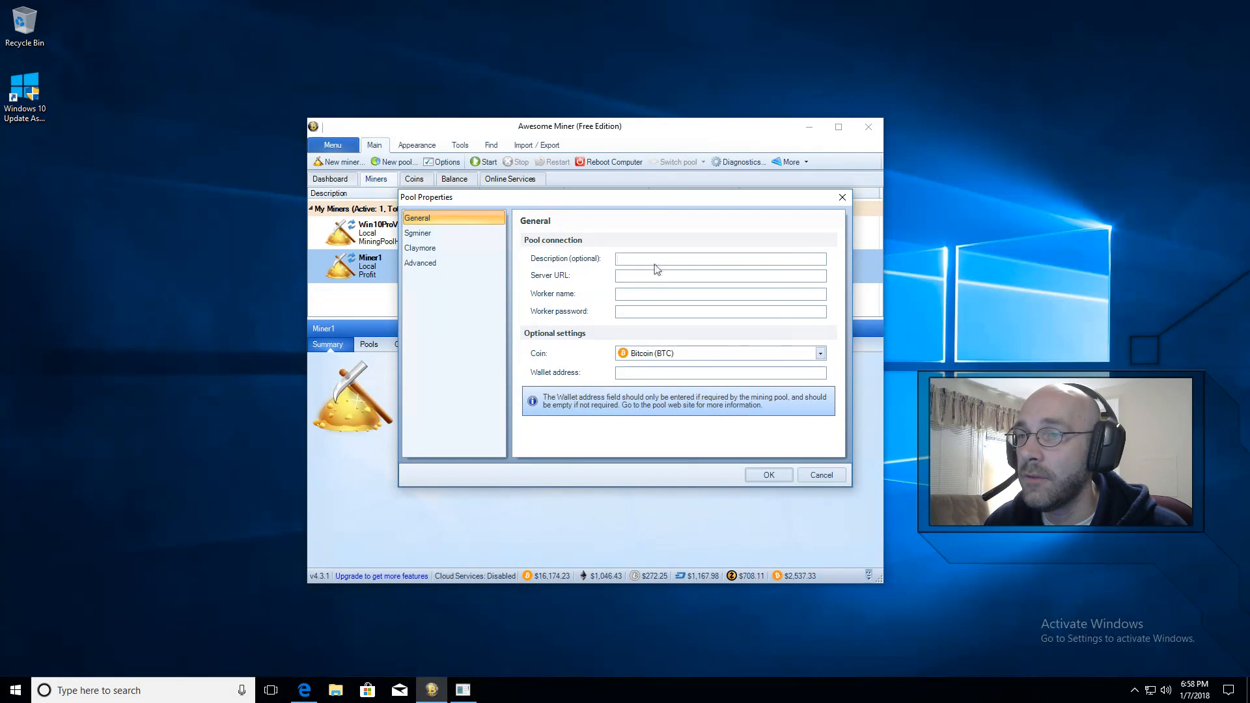
pyautogui.write('Exp')
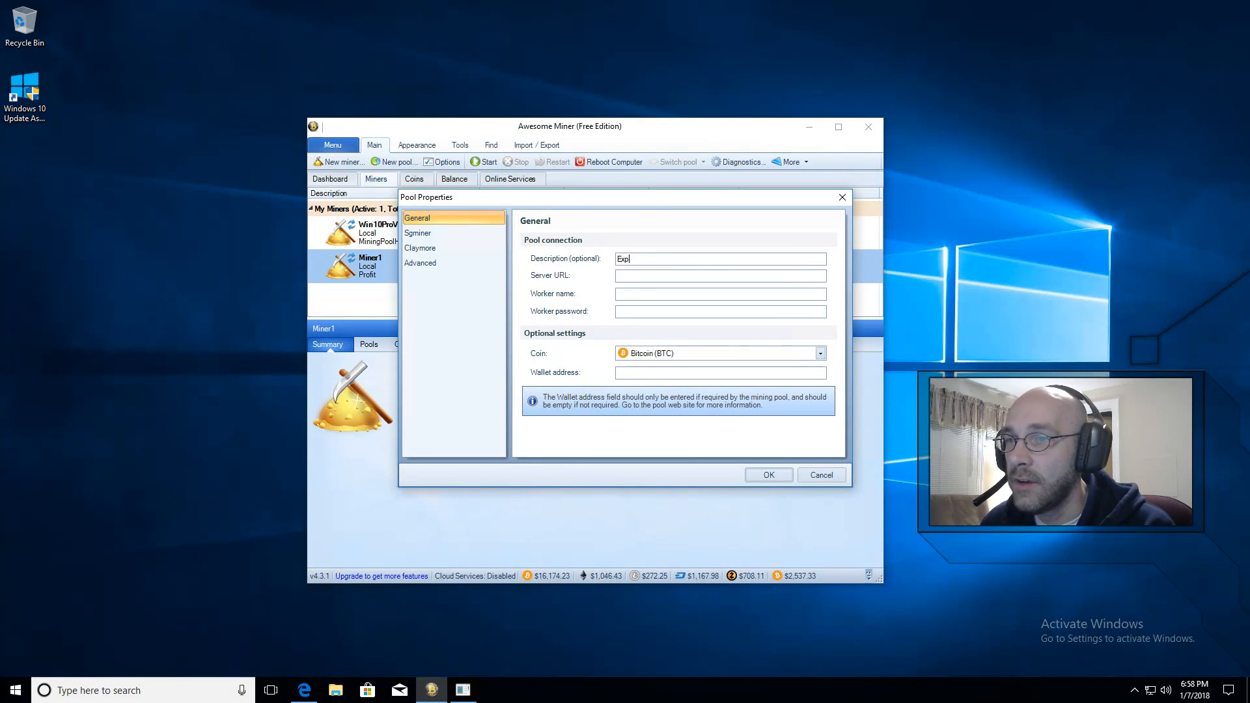
pyautogui.write('anse-')
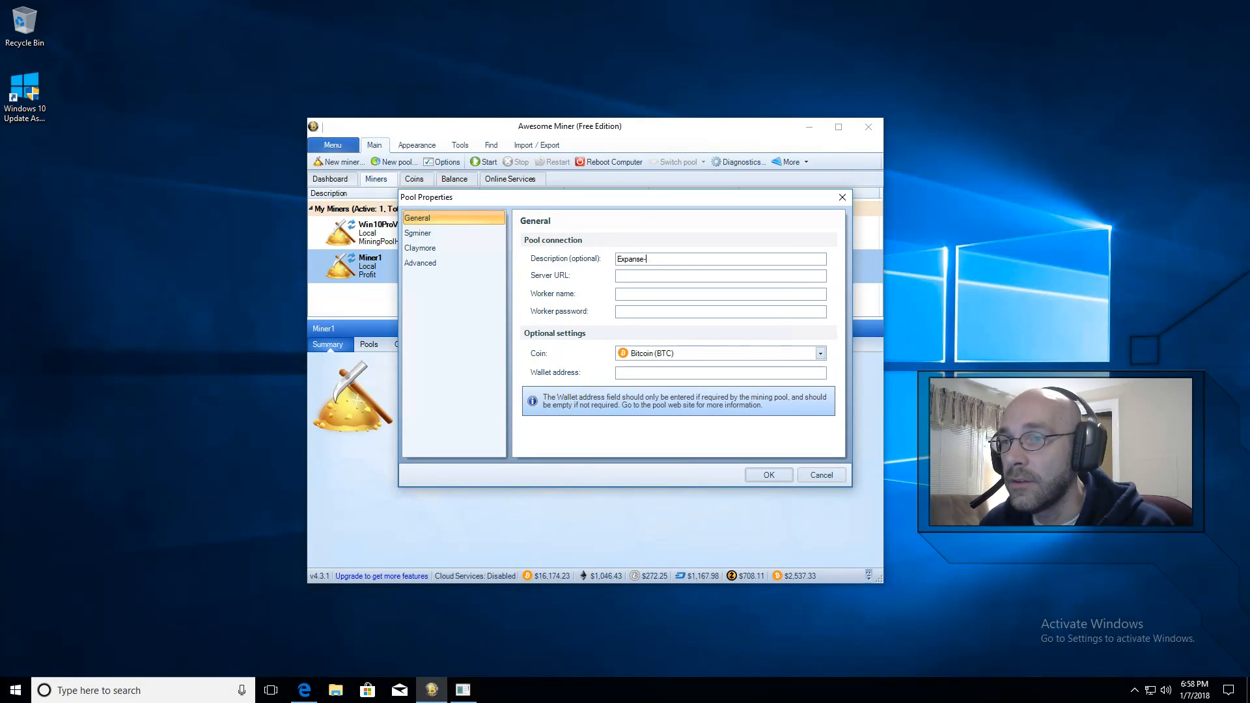
pyautogui.write('MPH')
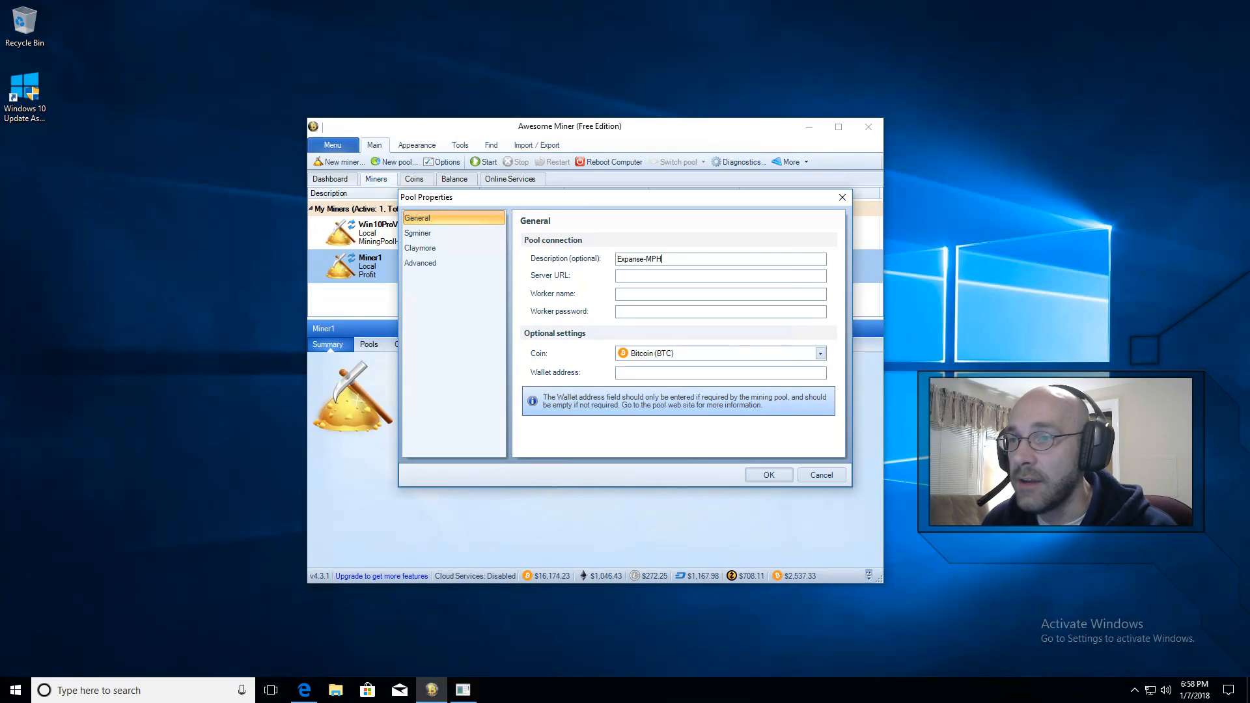
pyautogui.click(719, 274)
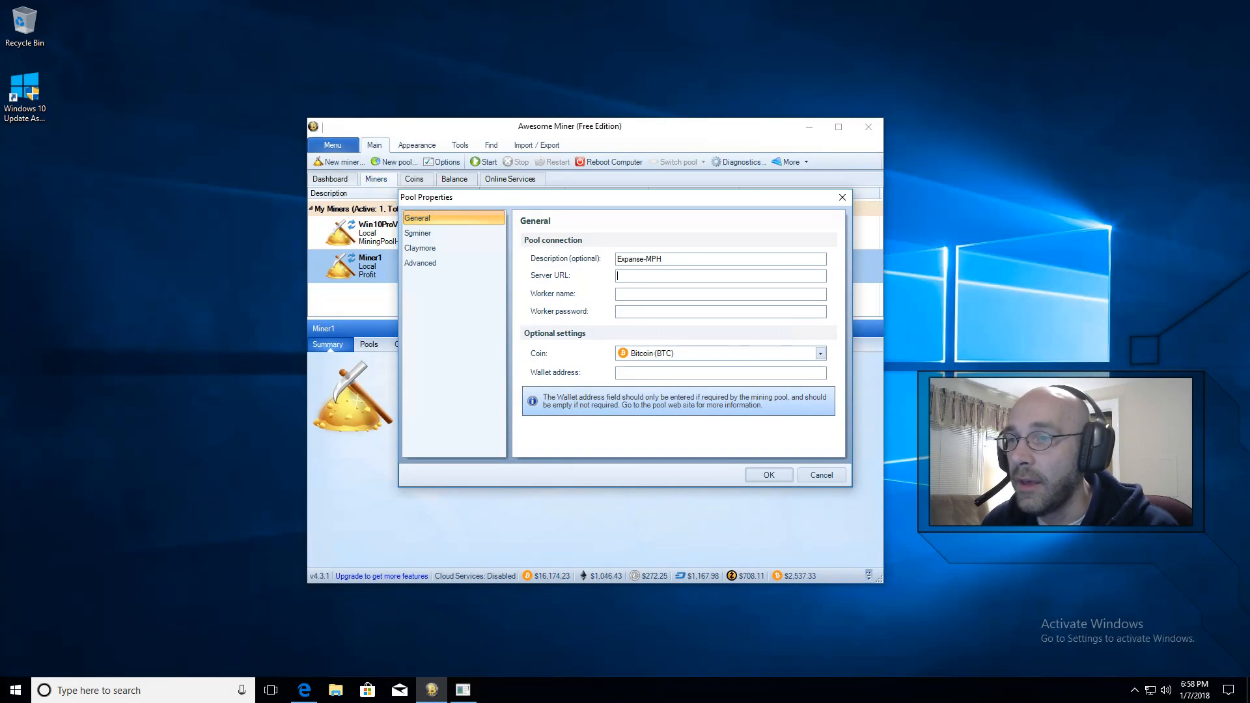
pyautogui.moveTo(548, 289)
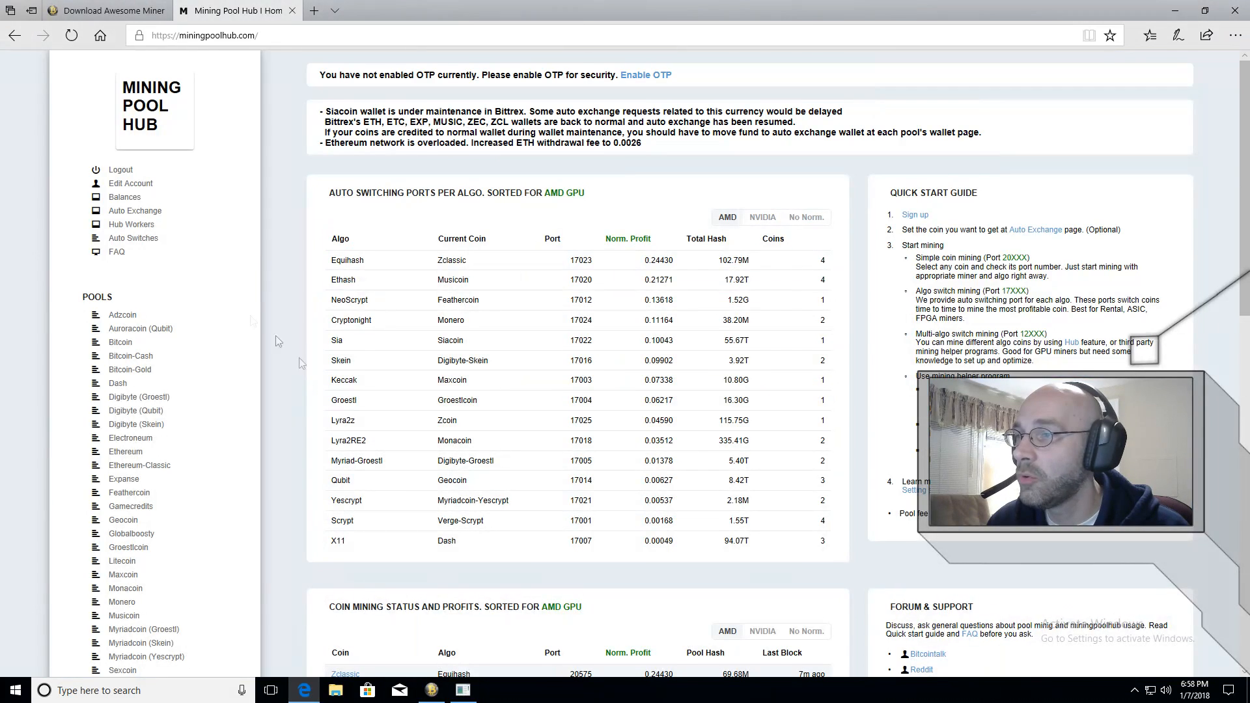
# Step: Open Mining Pool Hub's Expanse pool page and select the U.S. server address
pyautogui.scroll(-3)
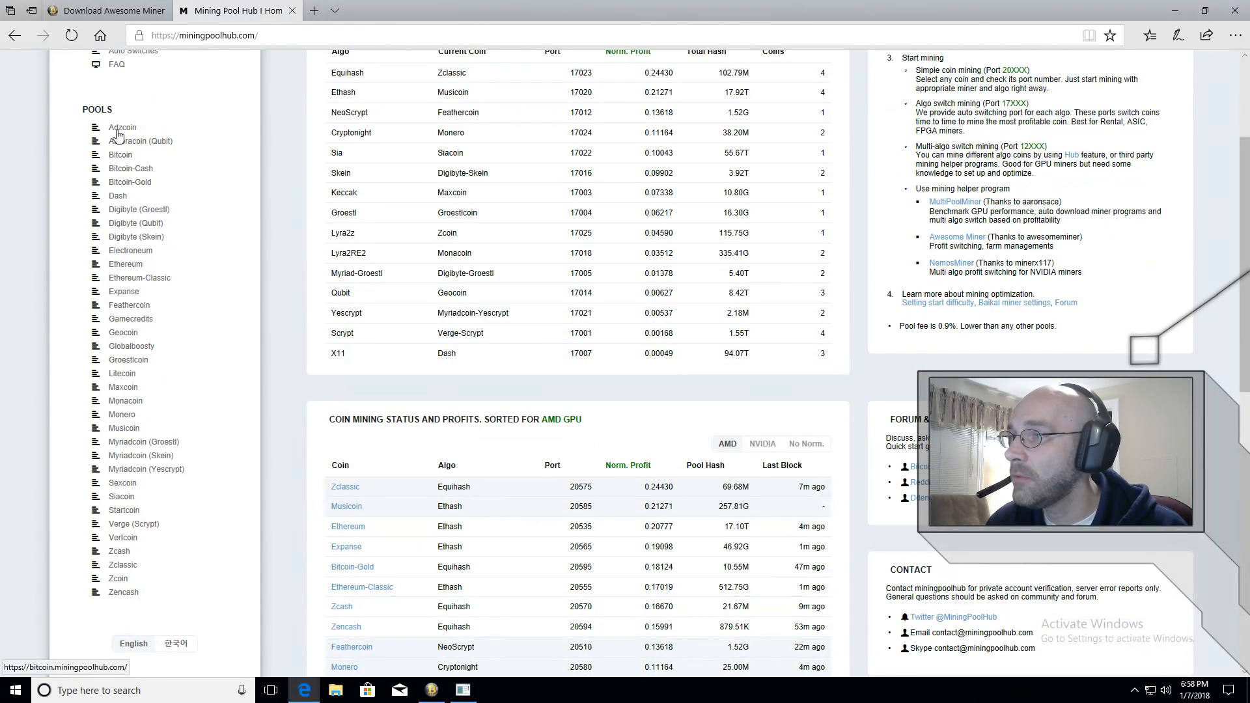
pyautogui.moveTo(124, 291)
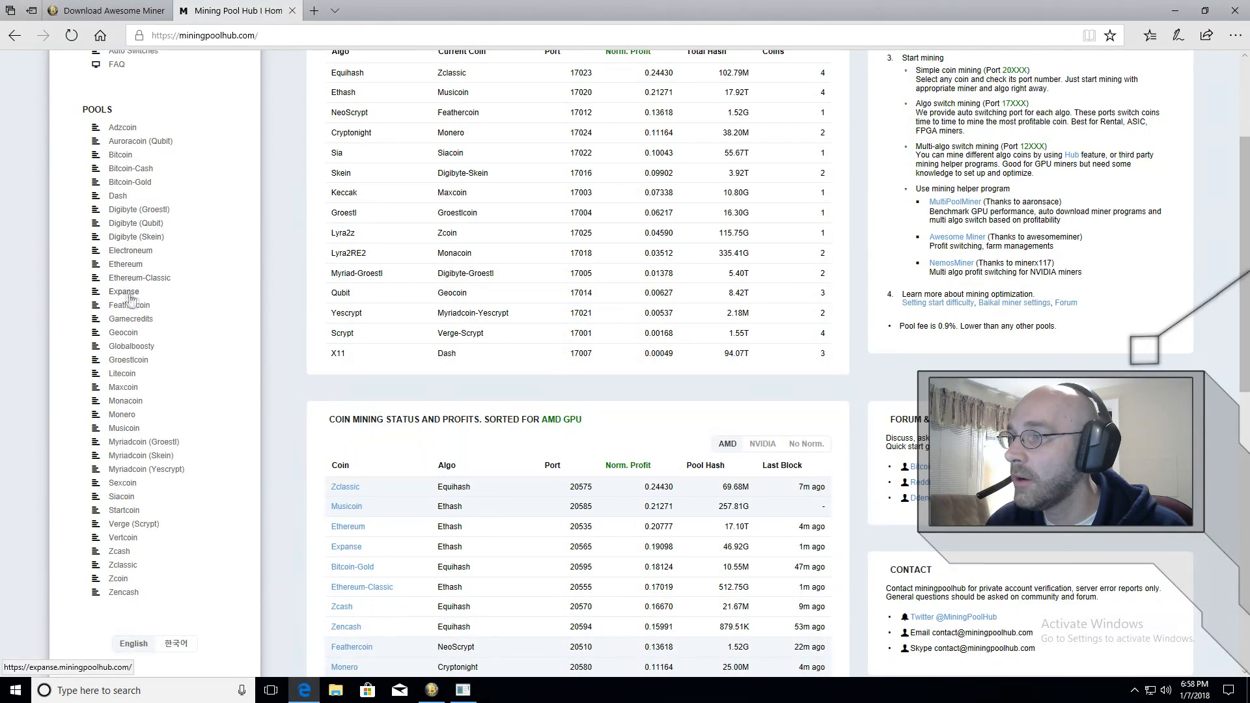
pyautogui.click(124, 291)
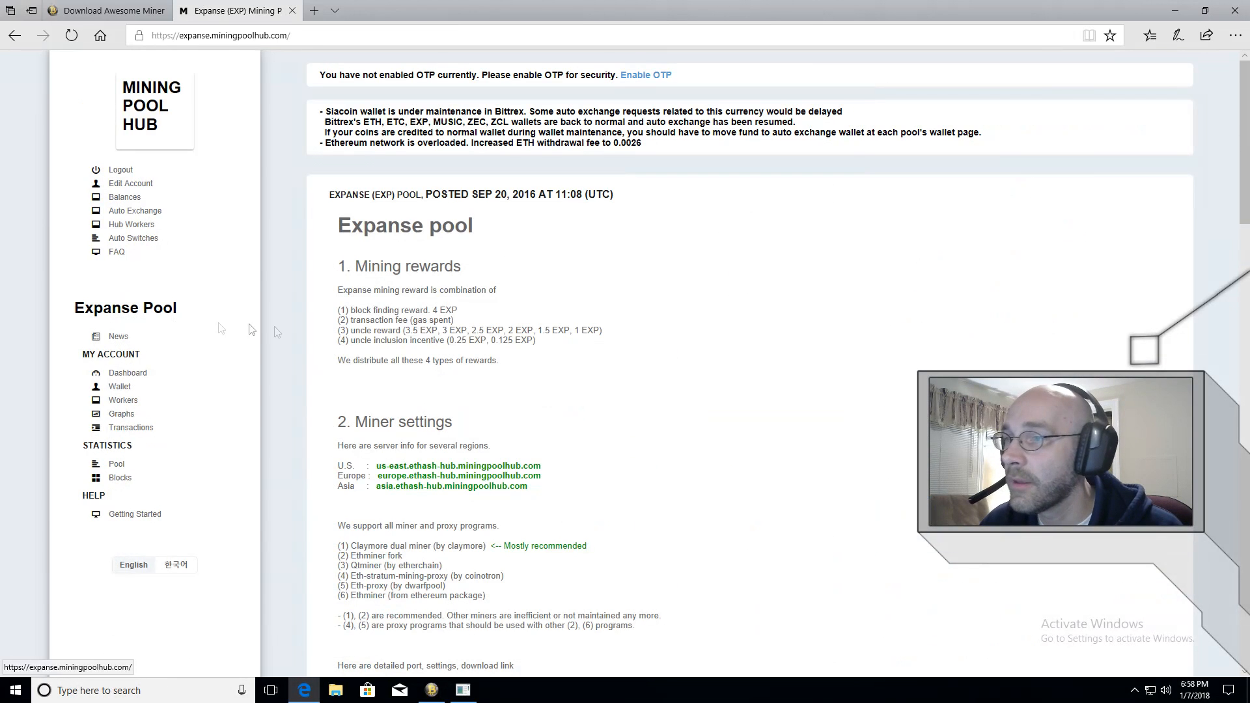
pyautogui.scroll(-3)
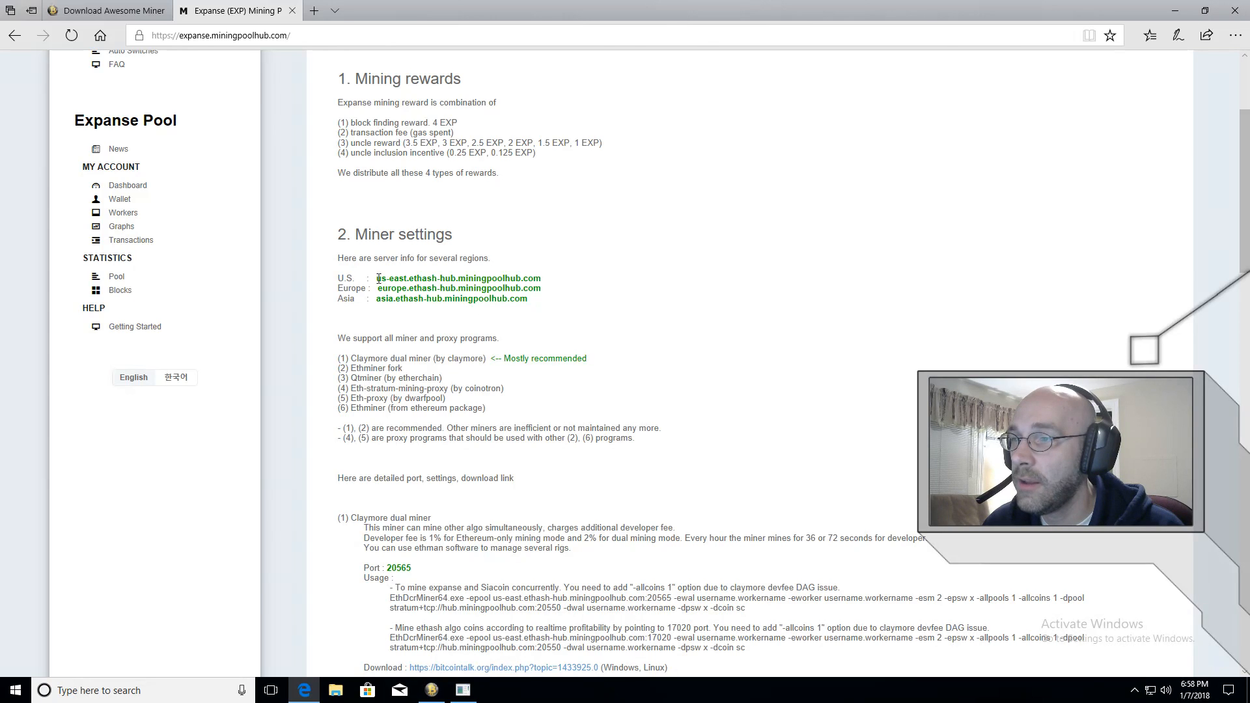
pyautogui.doubleClick(457, 277)
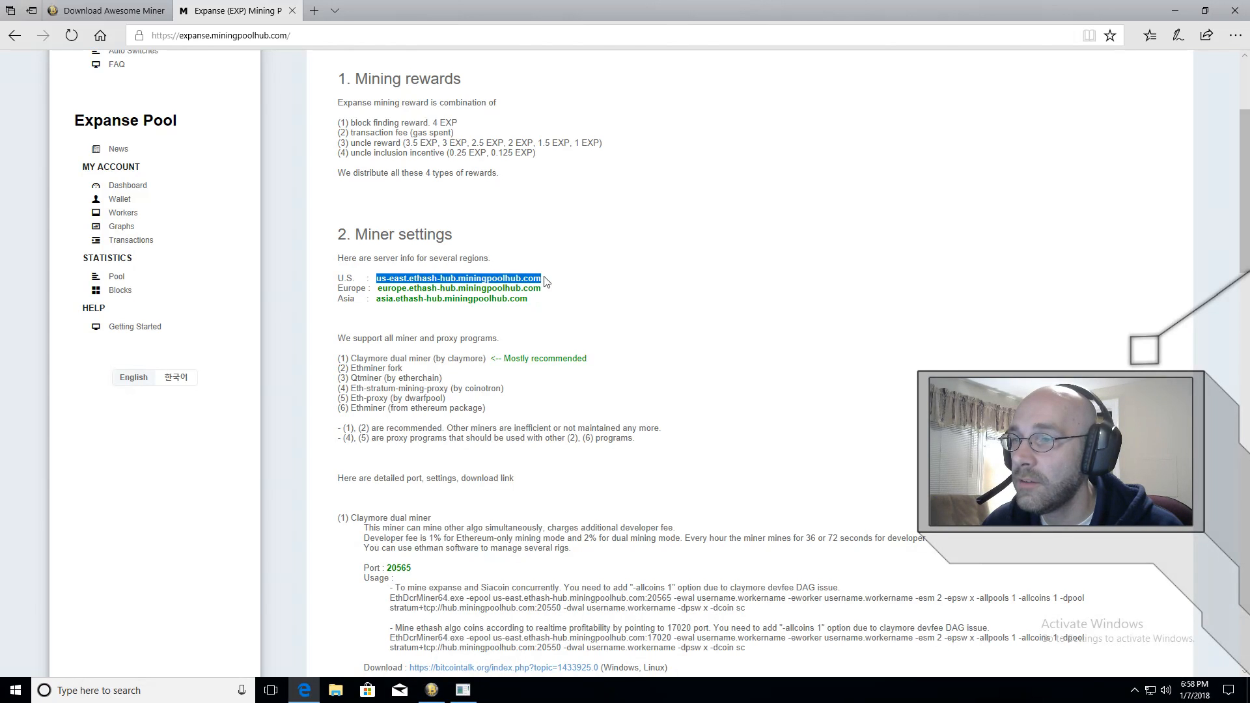
pyautogui.moveTo(536, 285)
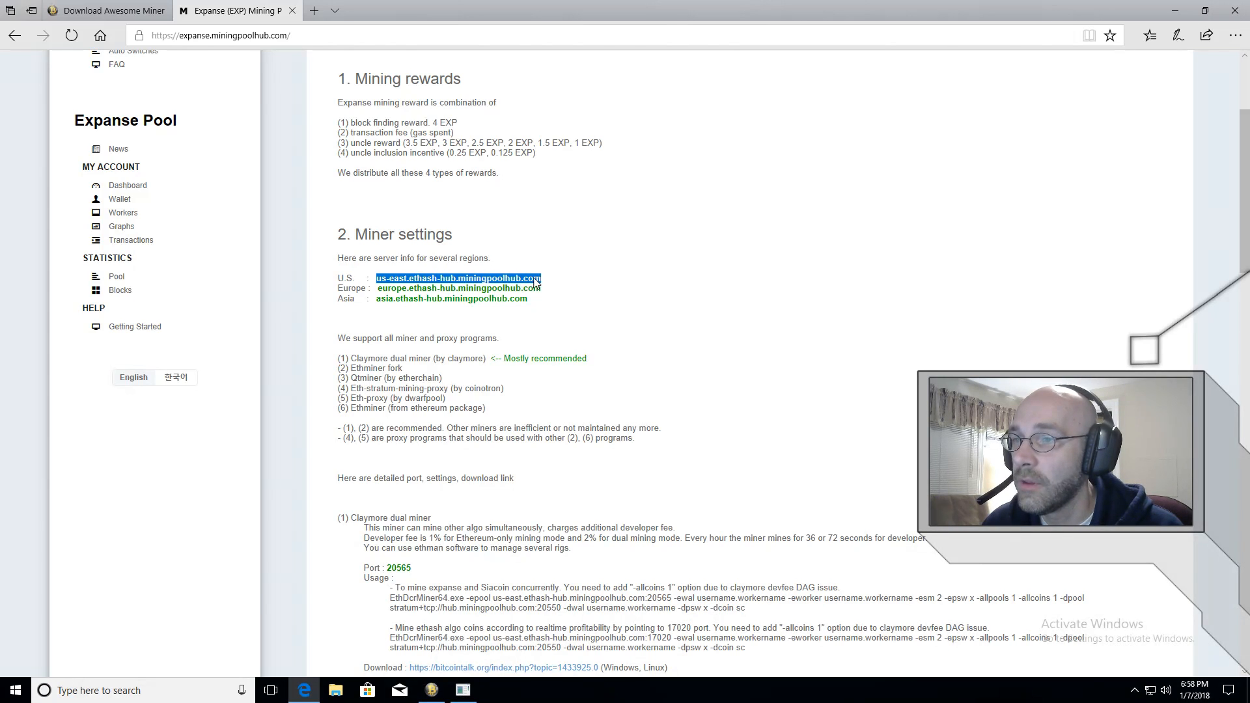
pyautogui.moveTo(516, 455)
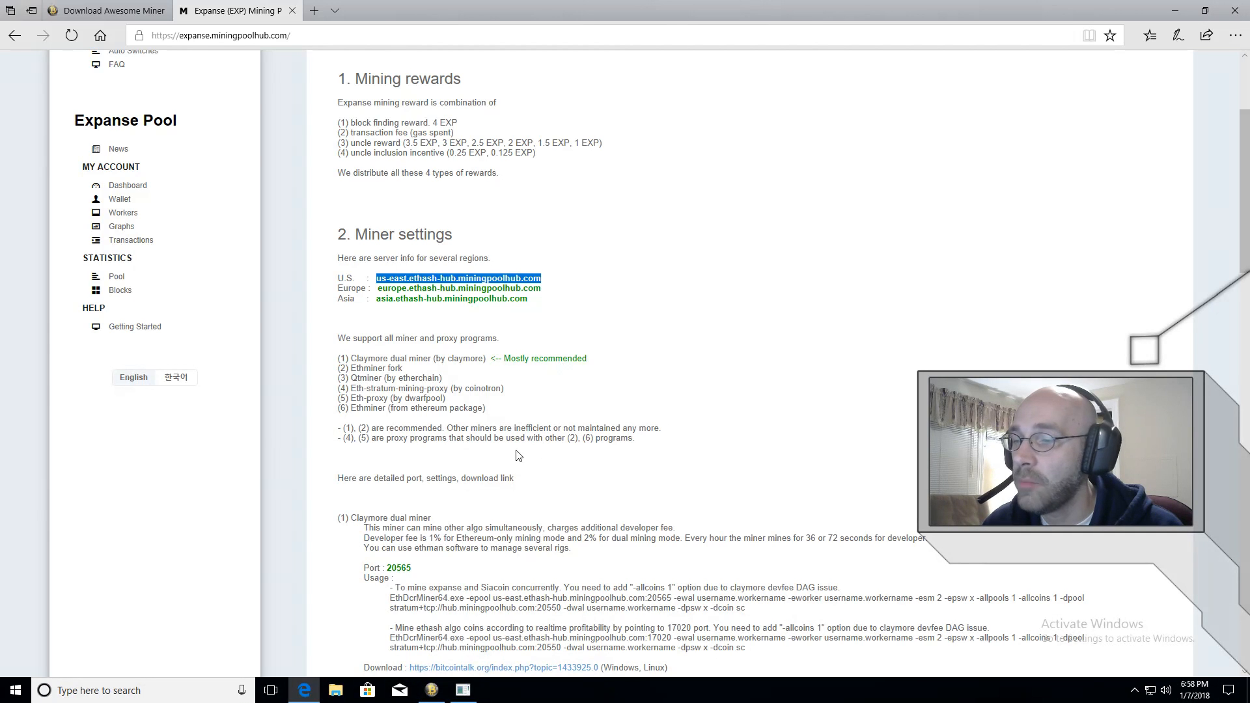
pyautogui.moveTo(433, 690)
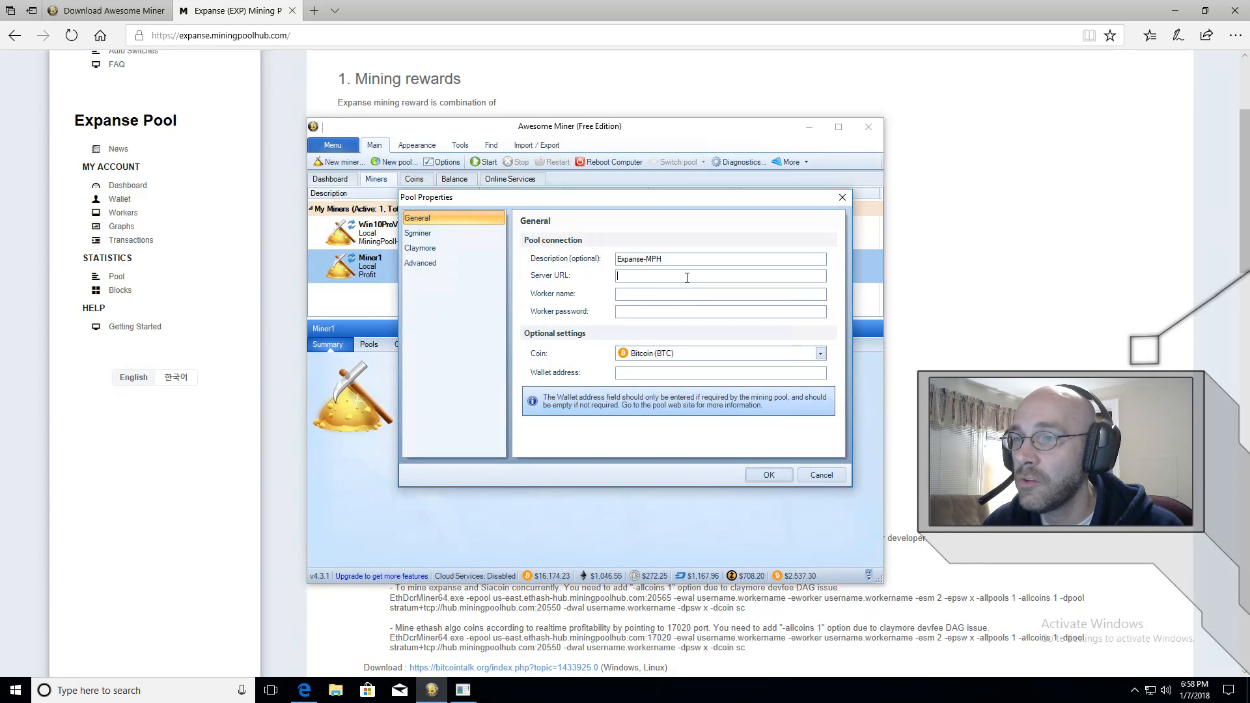
# Step: Enter us-east.ethash-hub.miningpoolhub.com as the pool's server URL
pyautogui.write('us-east.ethash-hub.miningpoolhub.com:')
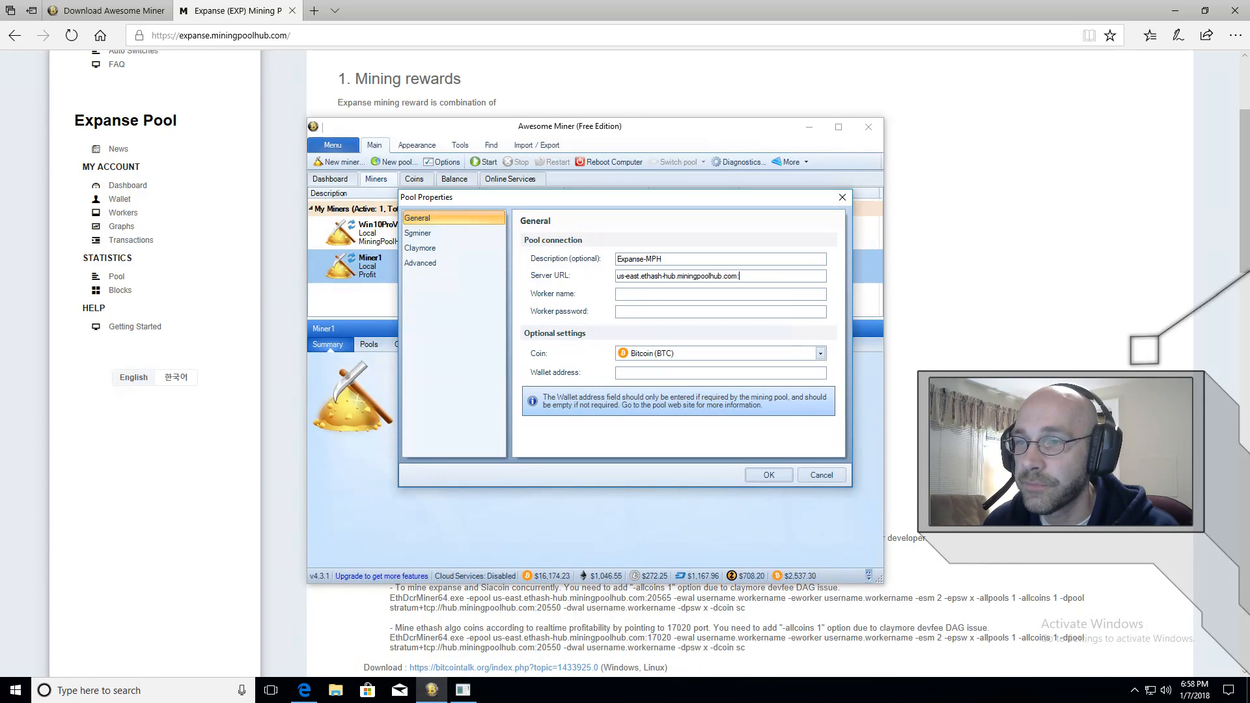
pyautogui.moveTo(629, 82)
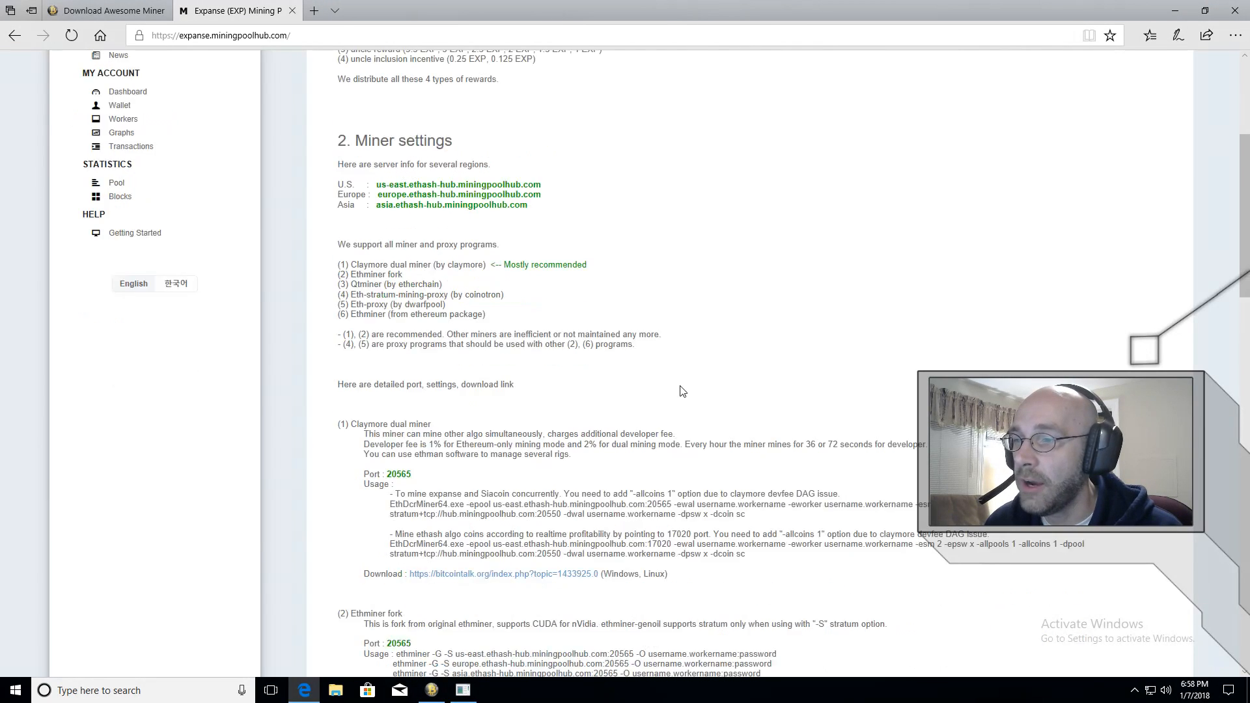
# Step: Locate the Expanse Claymore port 20565 and eth-proxy port 20566 on the pool page
pyautogui.scroll(-3)
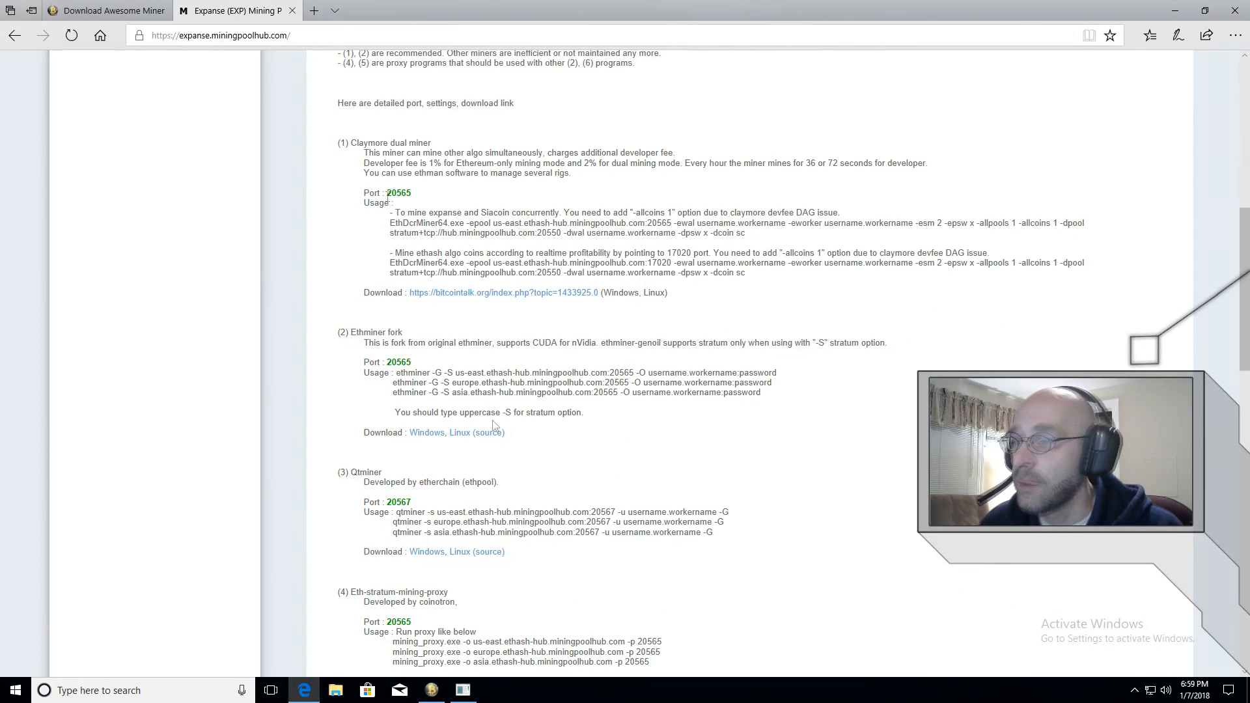
pyautogui.doubleClick(398, 193)
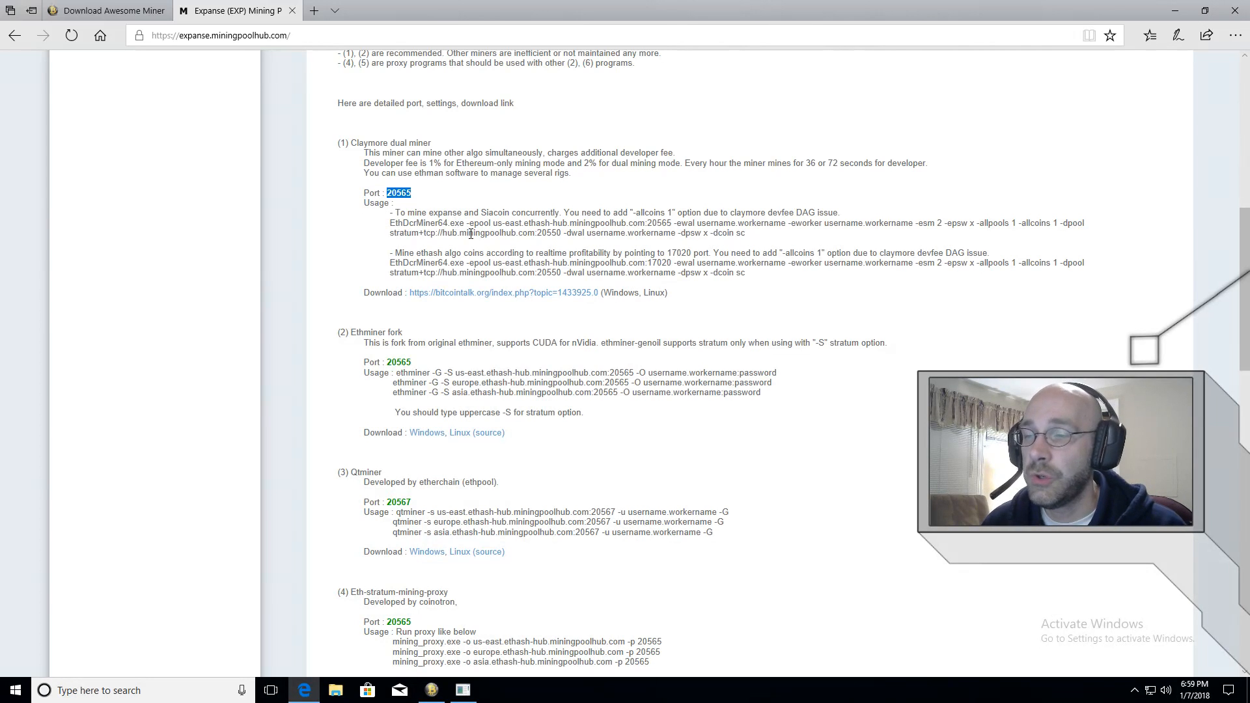
pyautogui.scroll(-3)
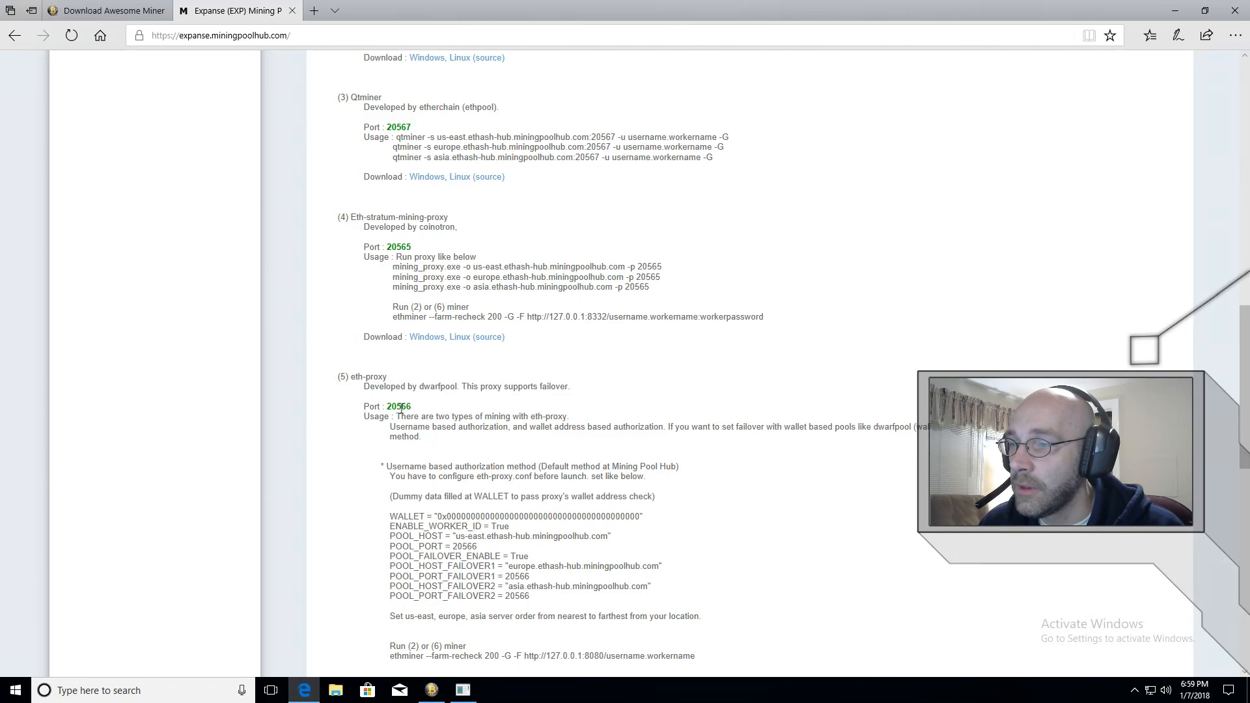
pyautogui.doubleClick(397, 406)
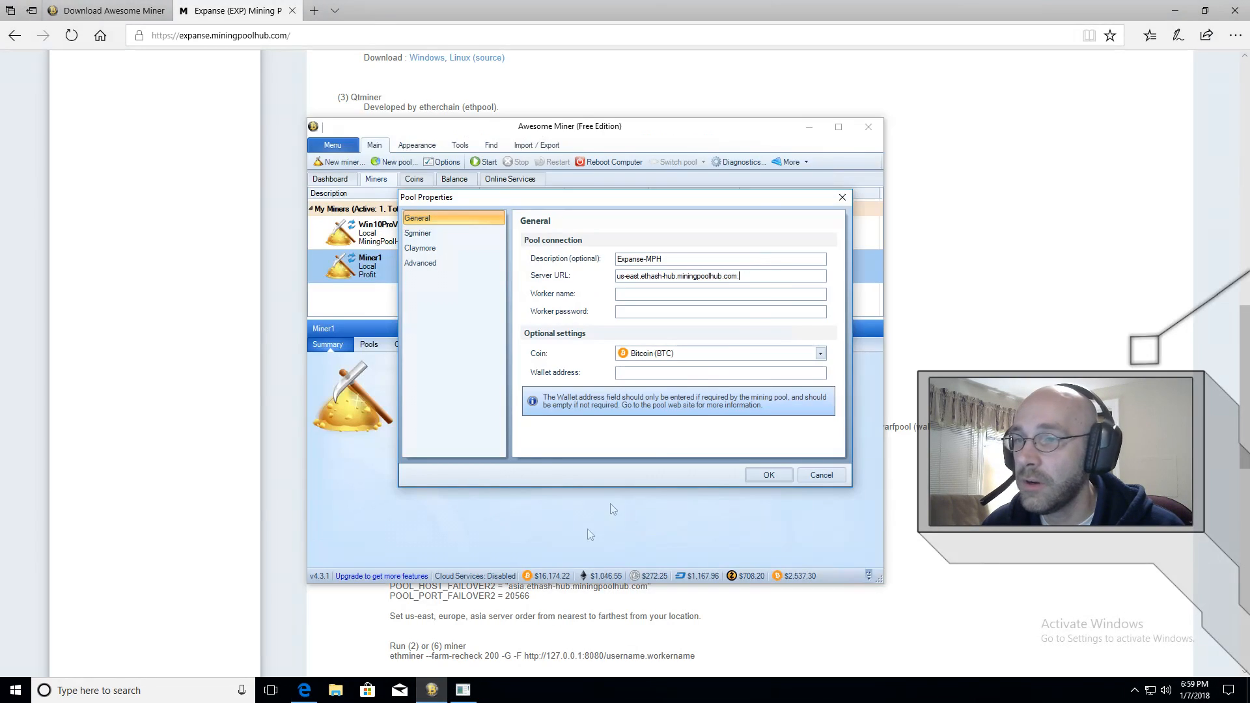
pyautogui.write('20')
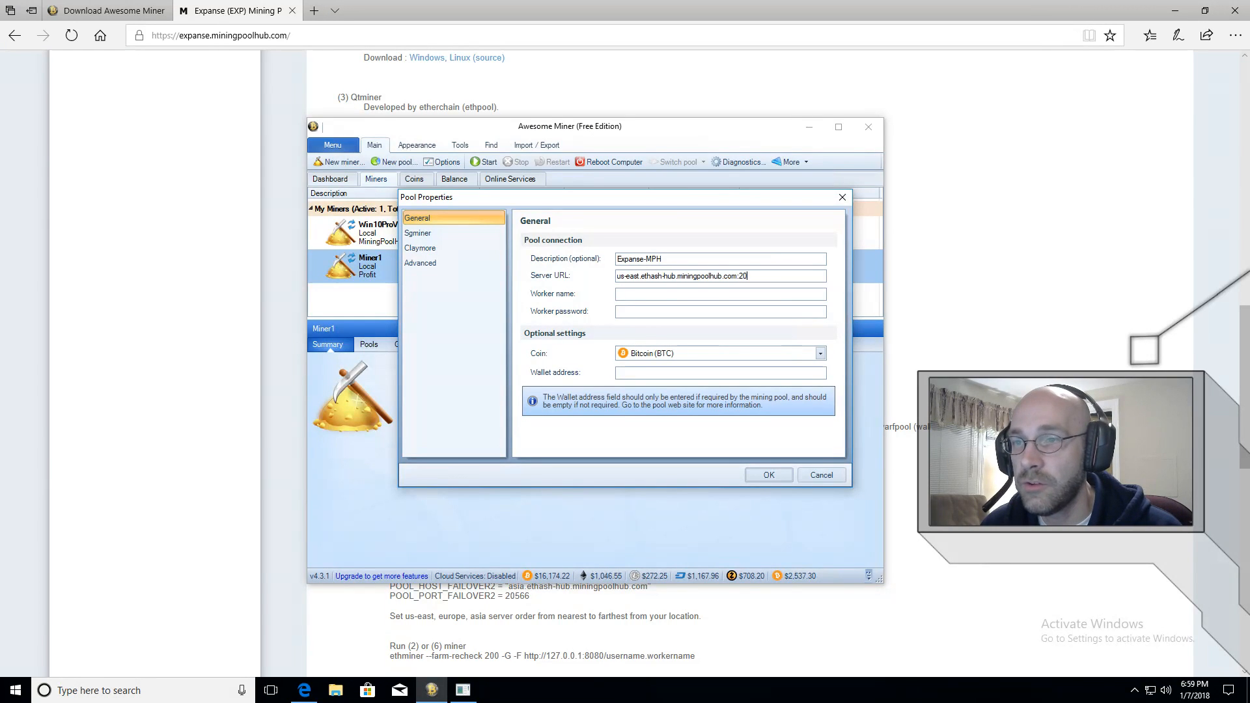
pyautogui.write('566')
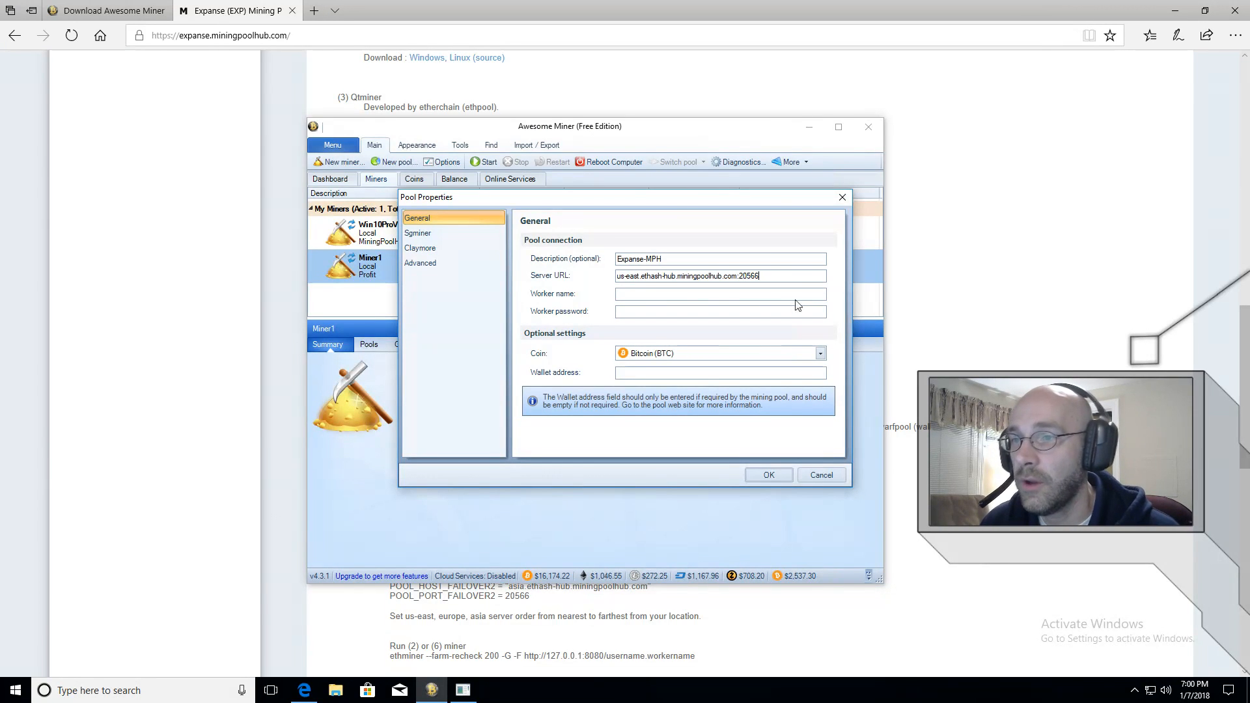
pyautogui.moveTo(601, 297)
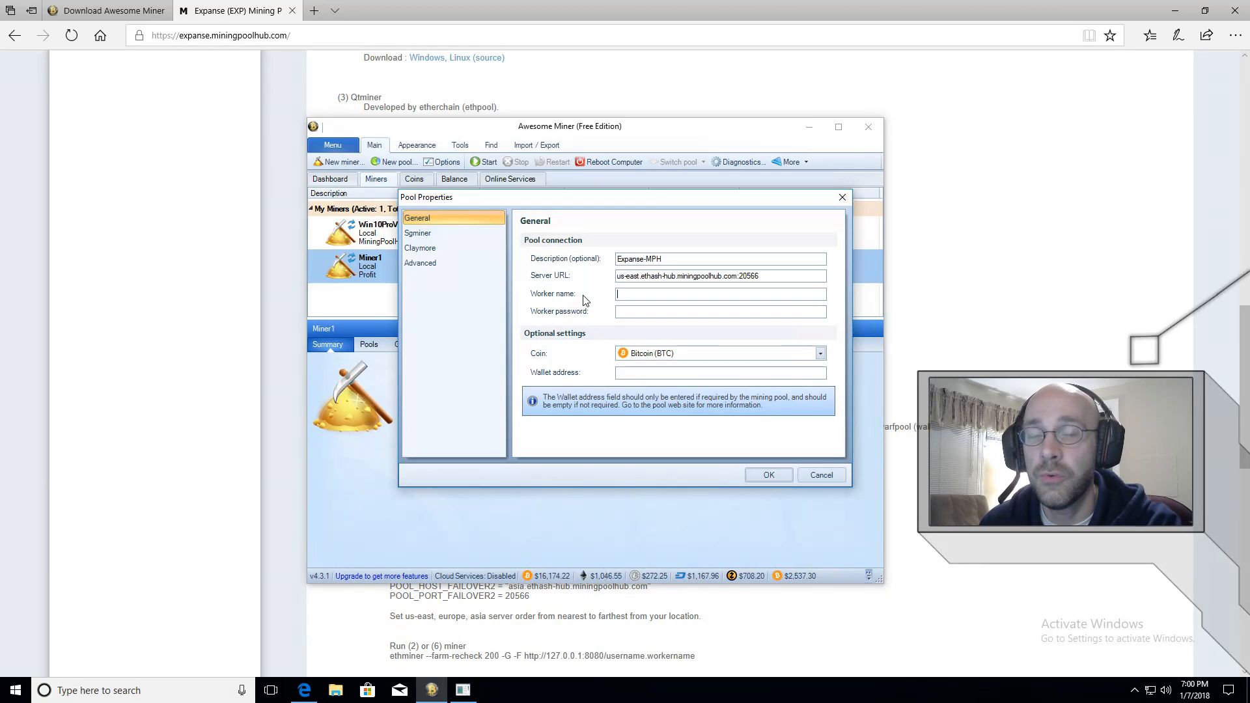
pyautogui.write('G')
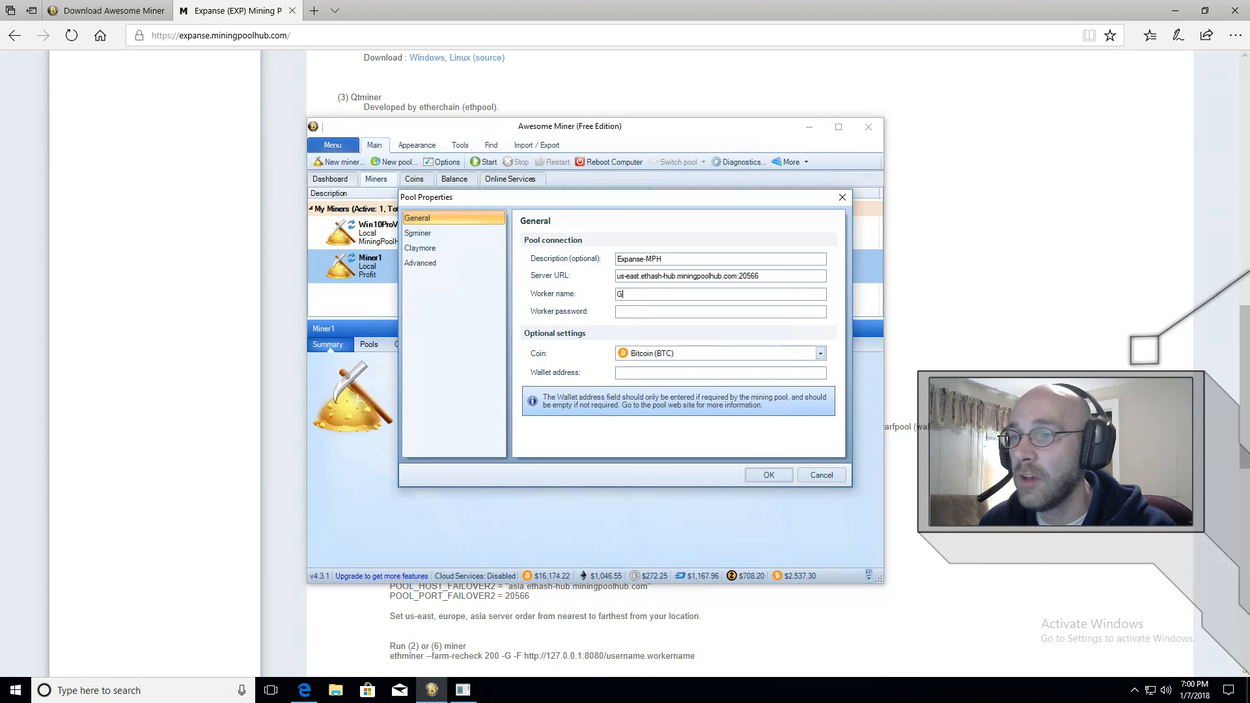
pyautogui.write('ooseTech')
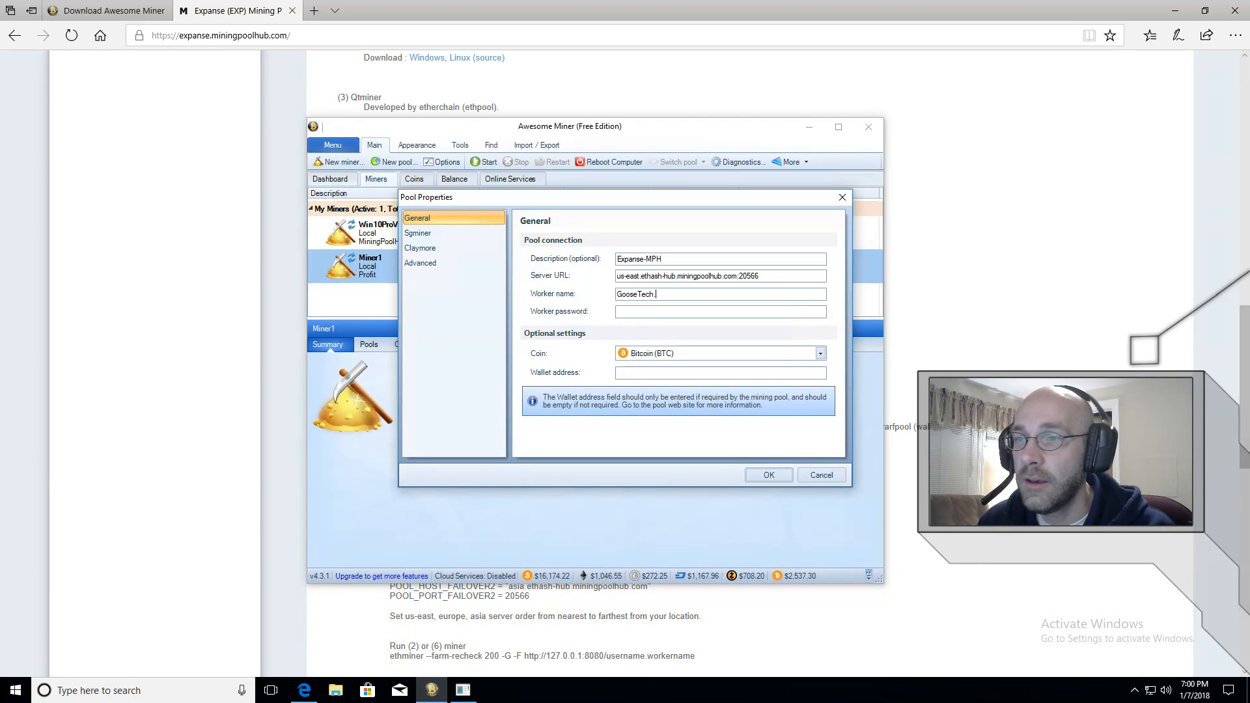
pyautogui.write('.Miner1')
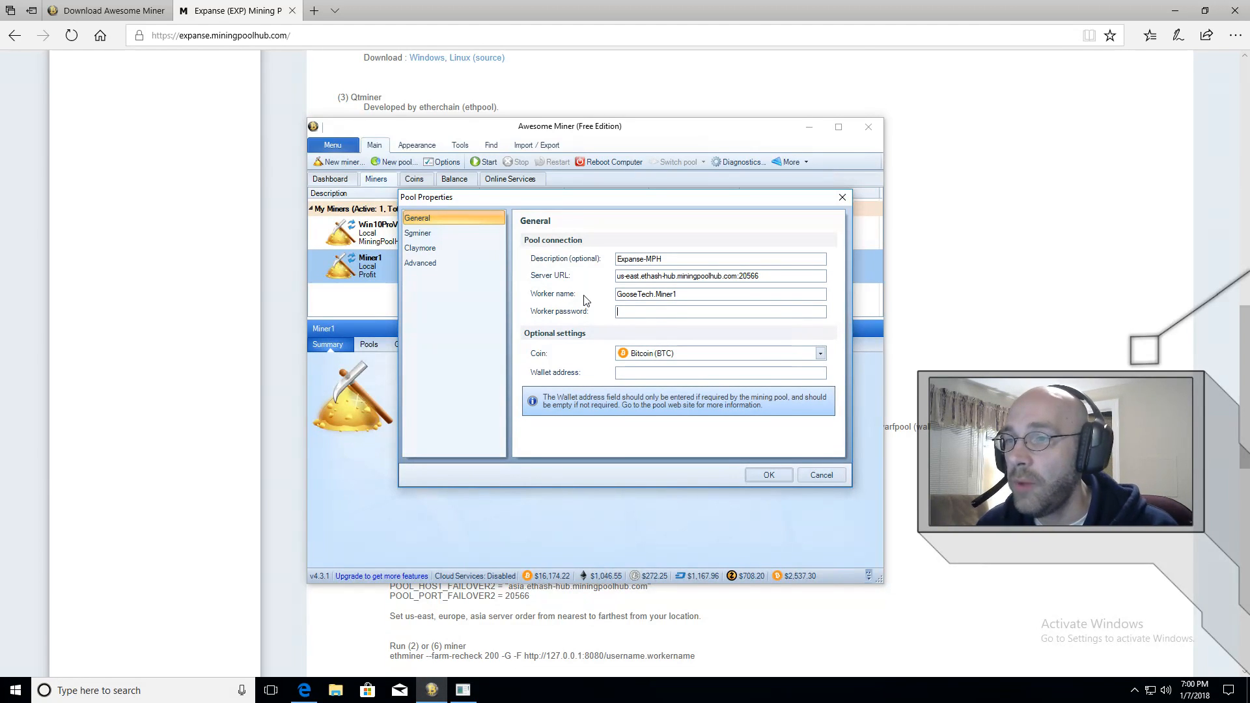
pyautogui.write('x')
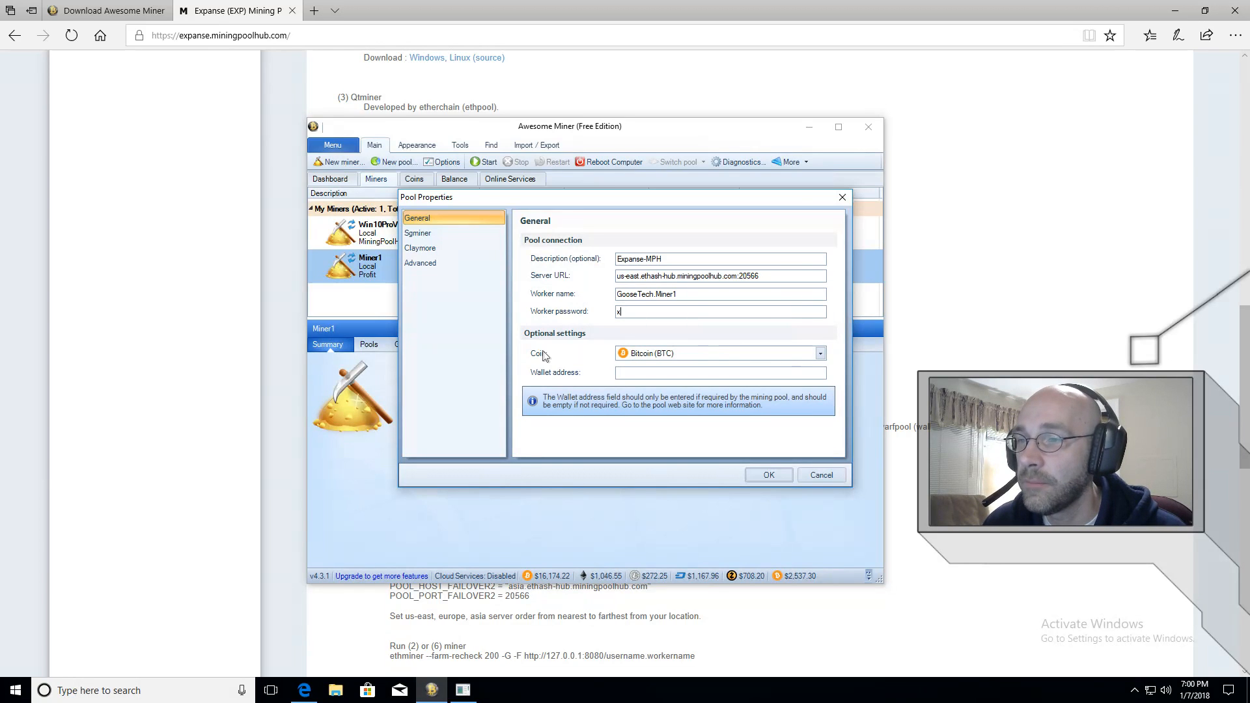
# Step: Set the pool's coin to Expanse (EXP) and save the pool
pyautogui.click(820, 353)
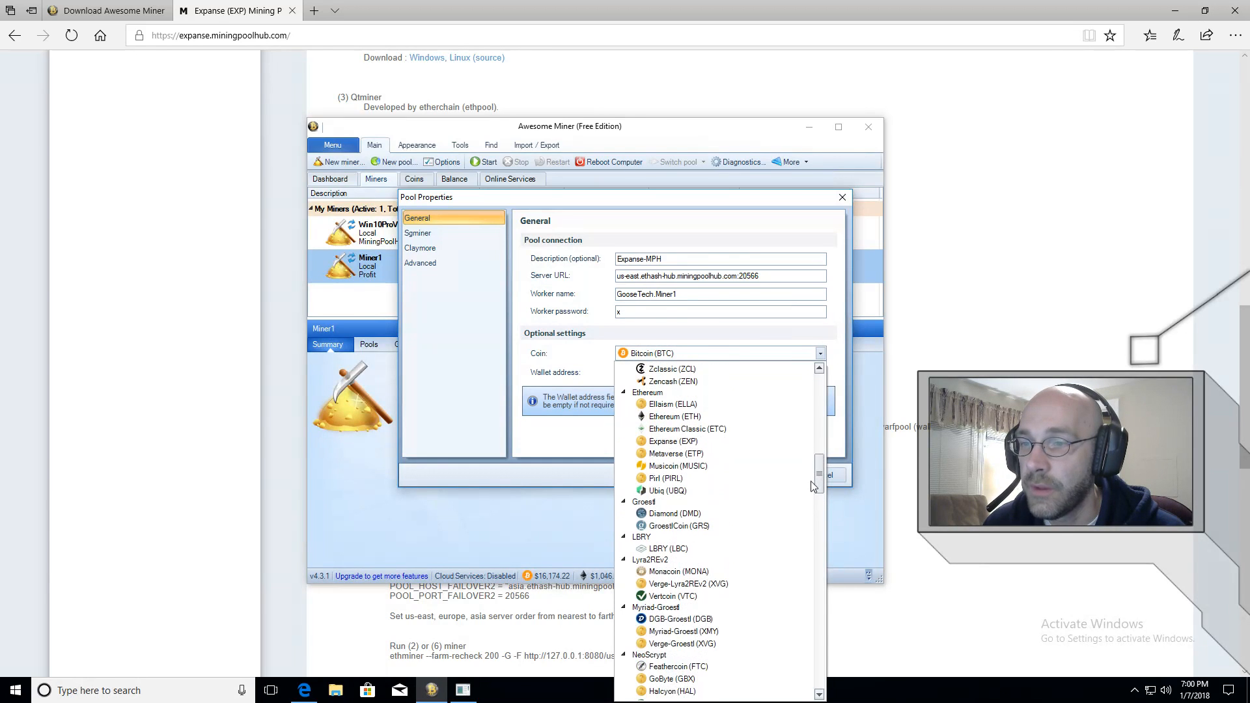
pyautogui.scroll(3)
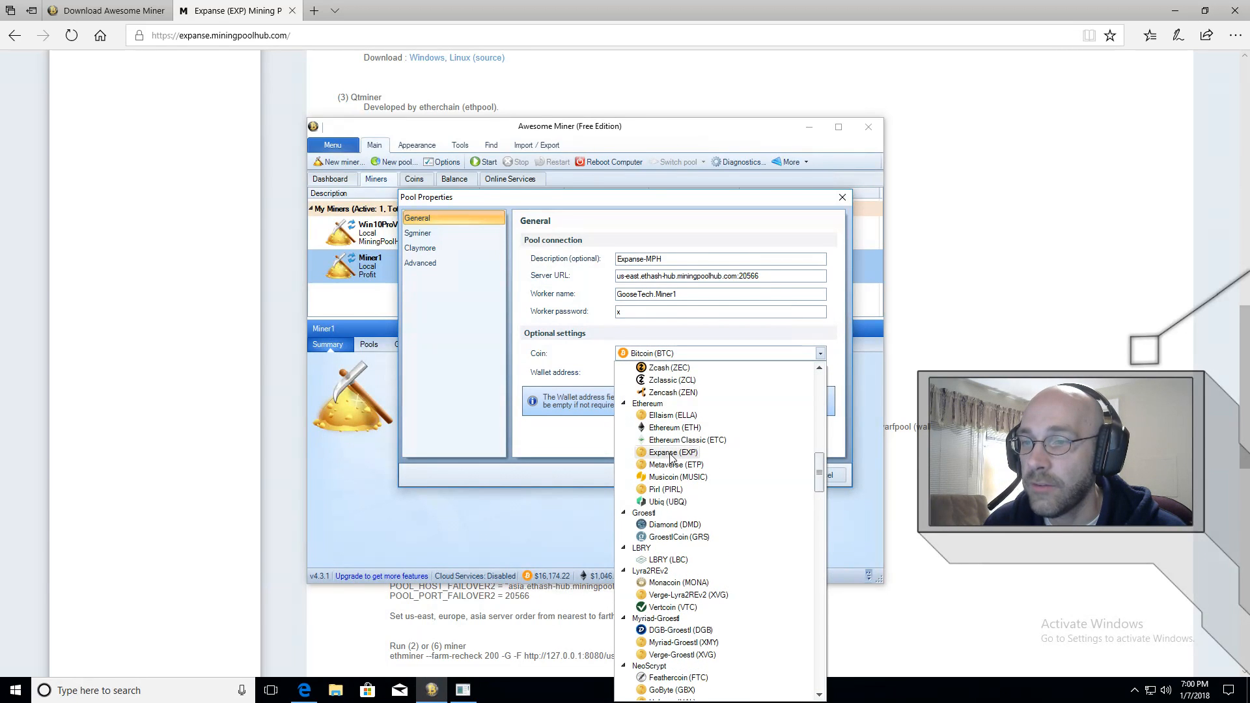
pyautogui.click(674, 451)
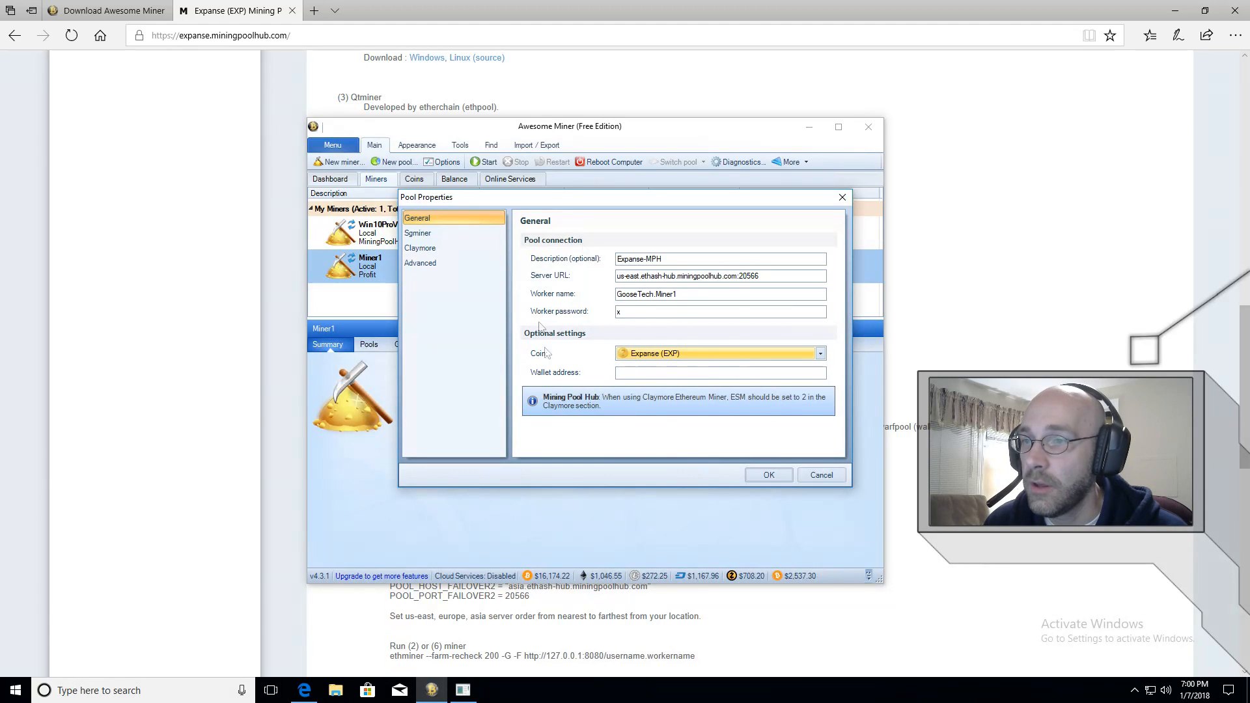
pyautogui.moveTo(767, 474)
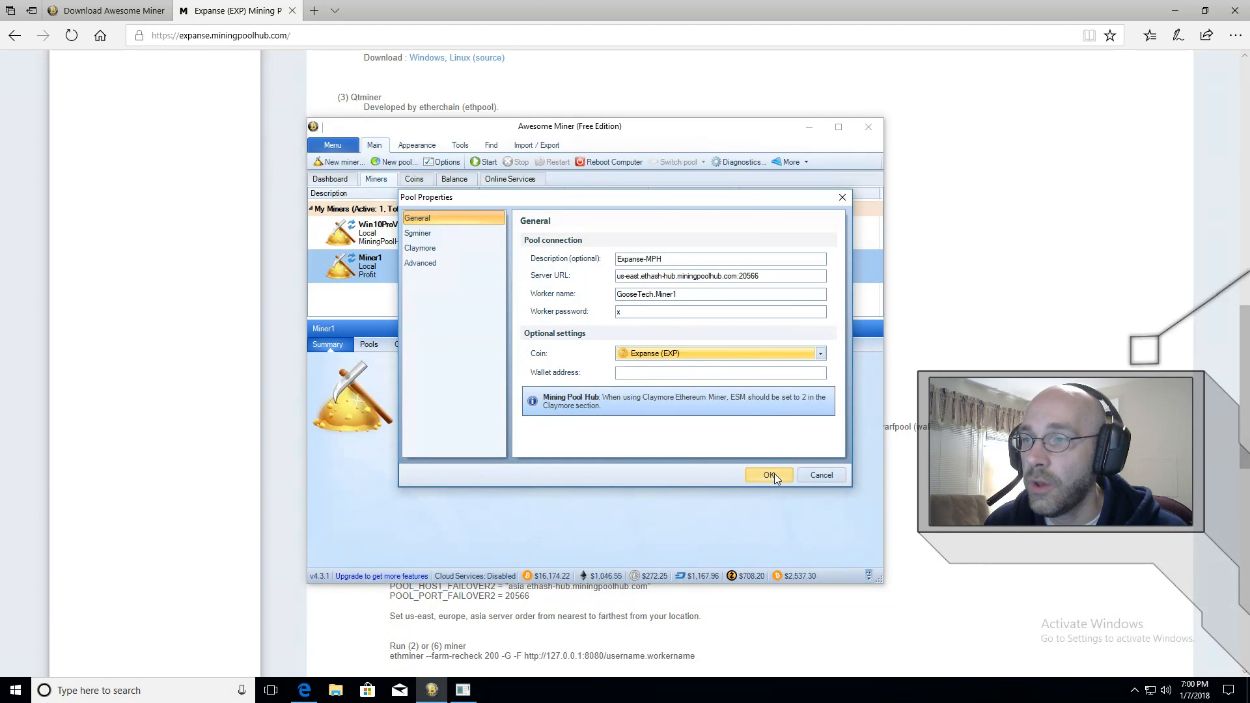
pyautogui.click(768, 475)
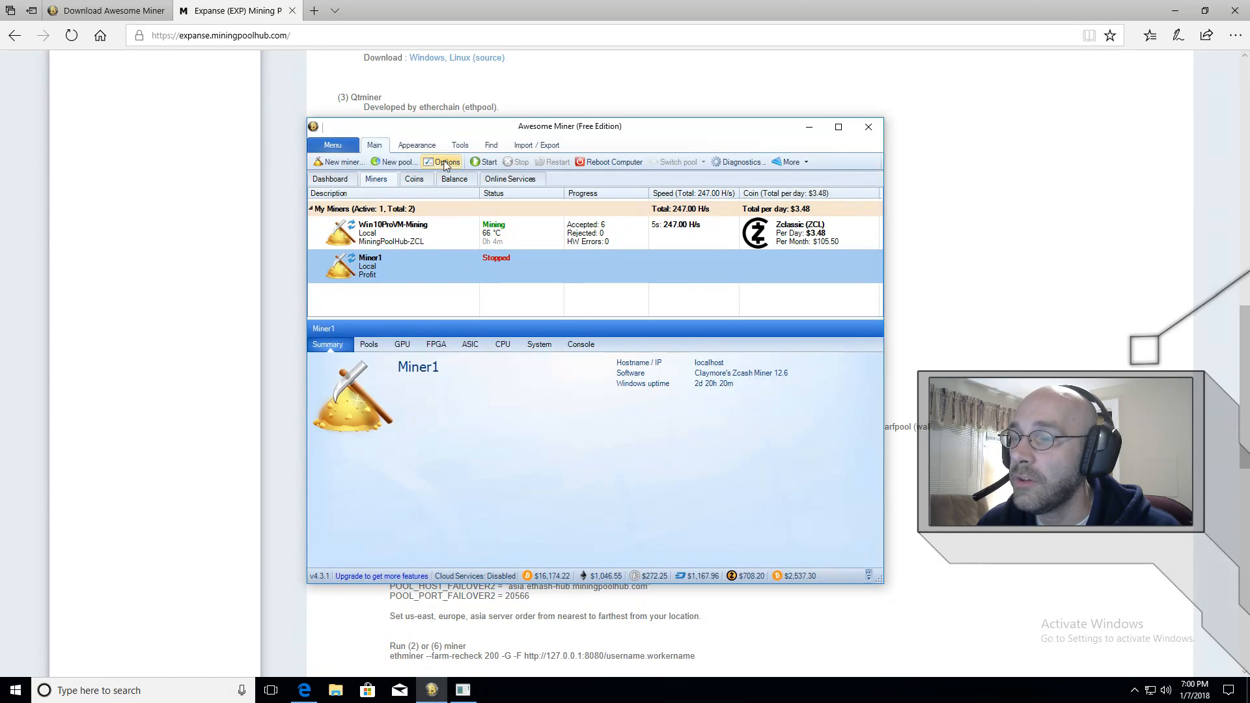
# Step: Enable custom pools in Profit Switching options, select Expanse-MPH, and save
pyautogui.click(446, 162)
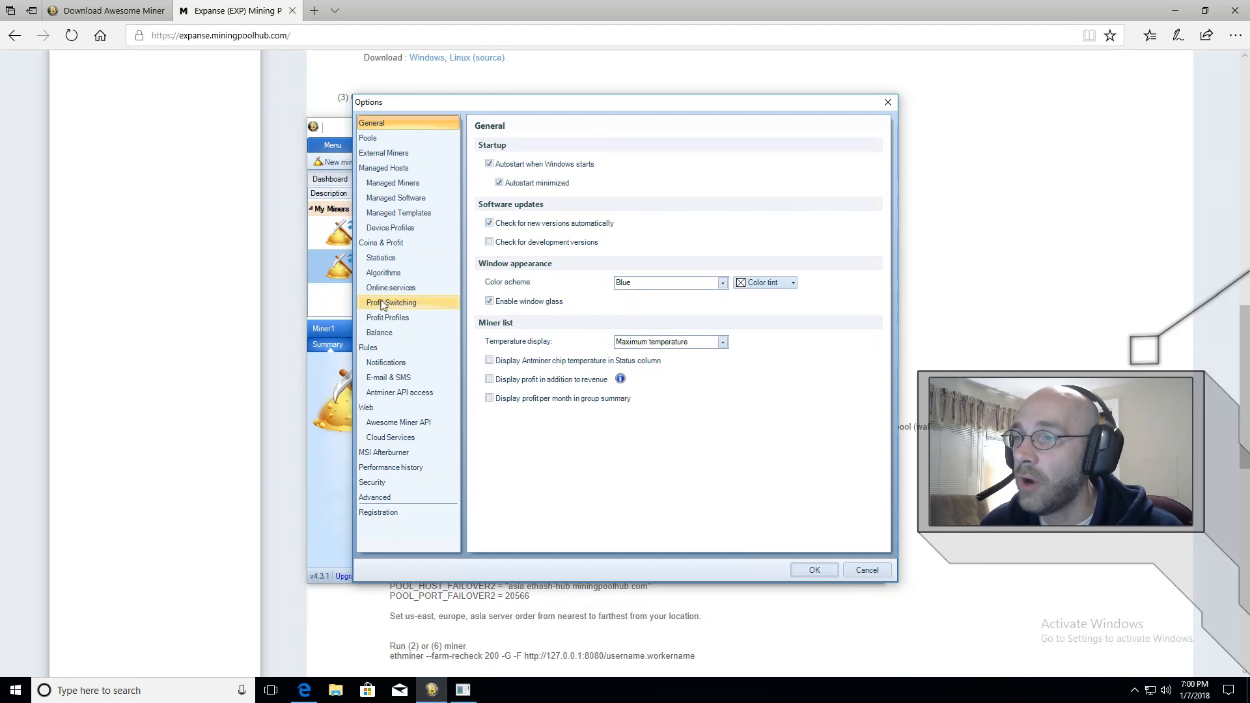
pyautogui.click(390, 302)
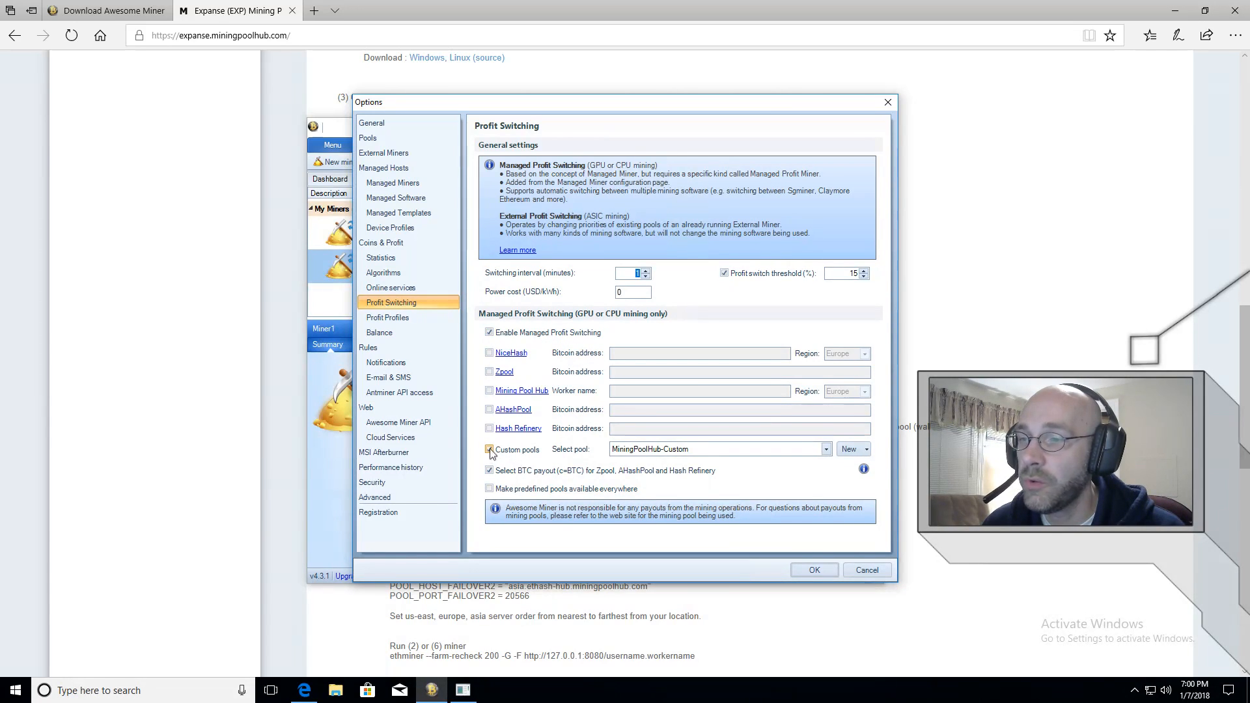
pyautogui.click(489, 448)
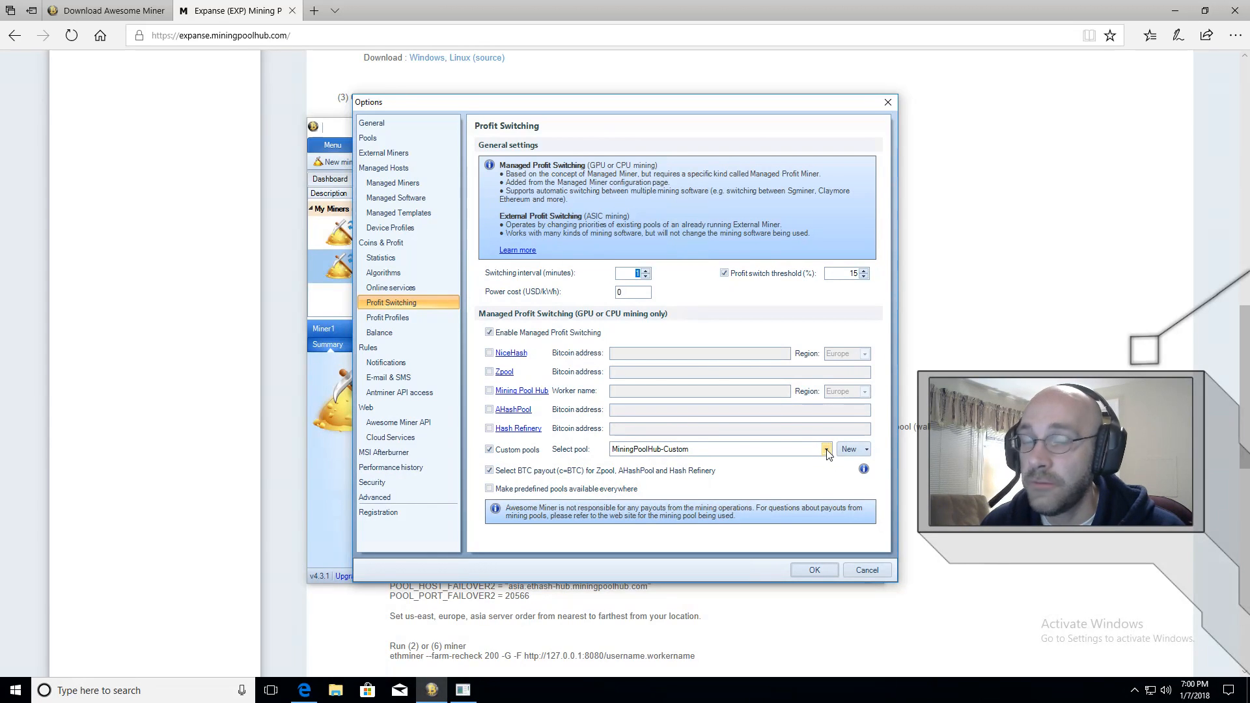
pyautogui.moveTo(827, 454)
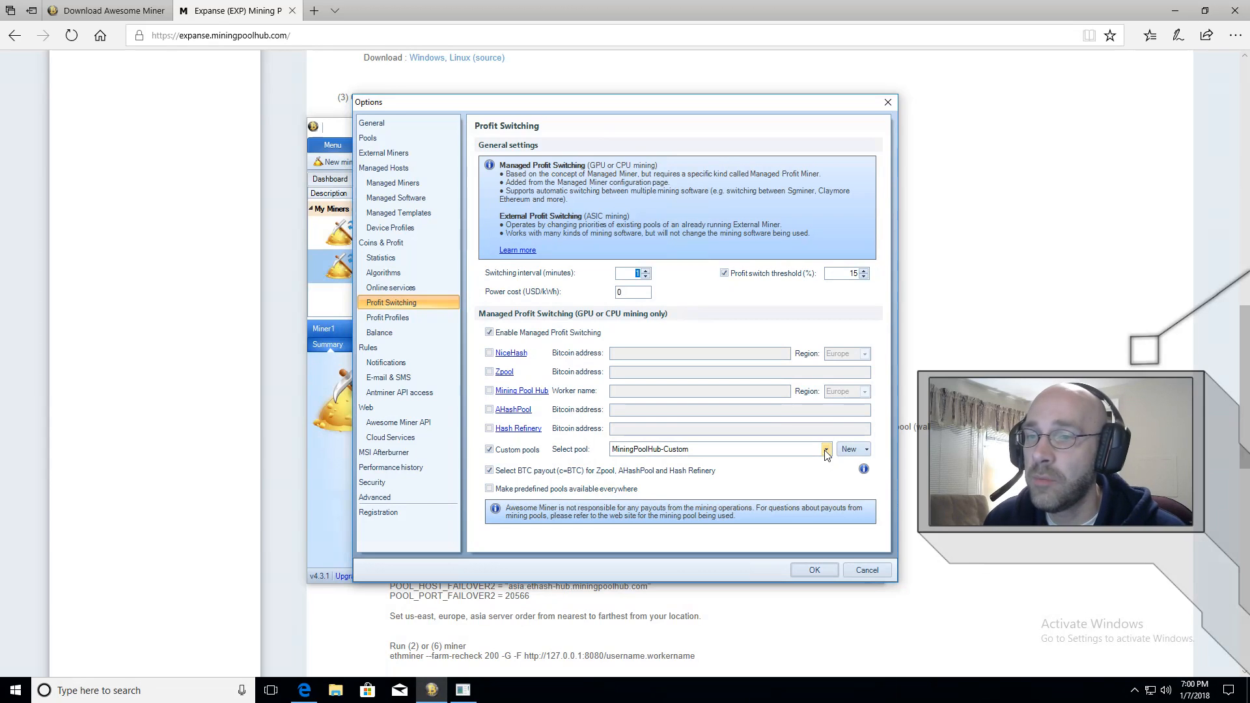
pyautogui.click(825, 449)
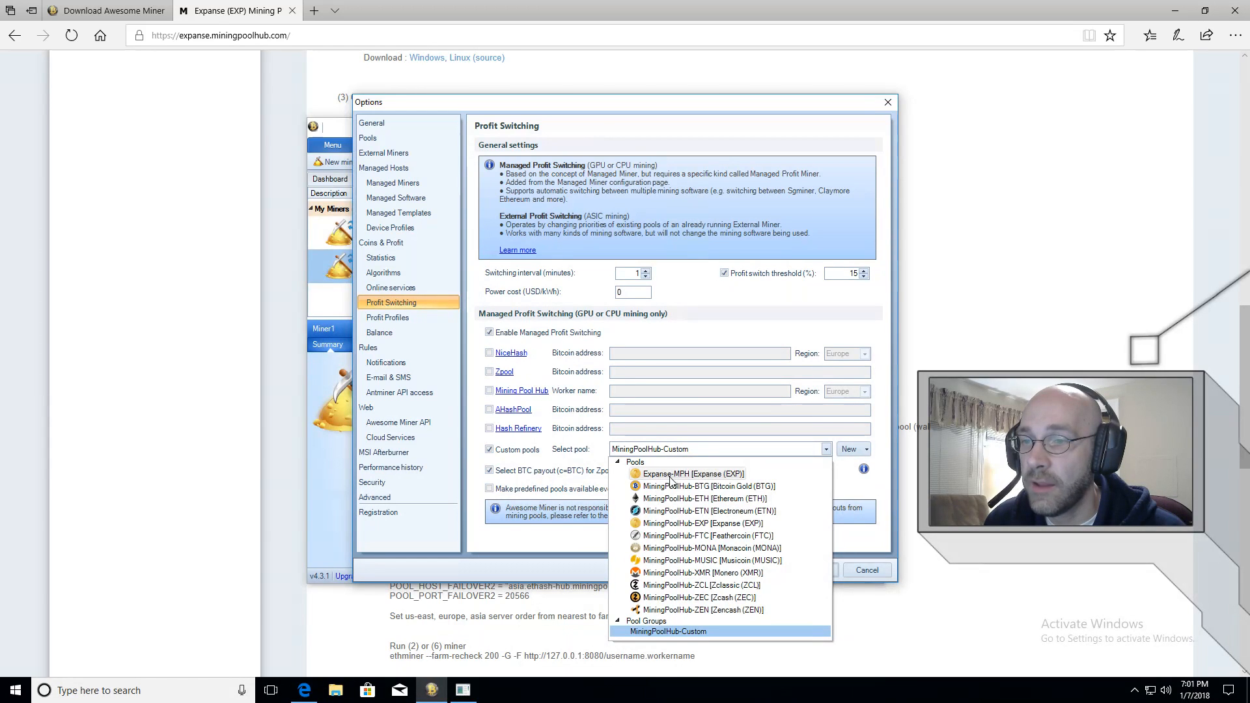
pyautogui.click(693, 473)
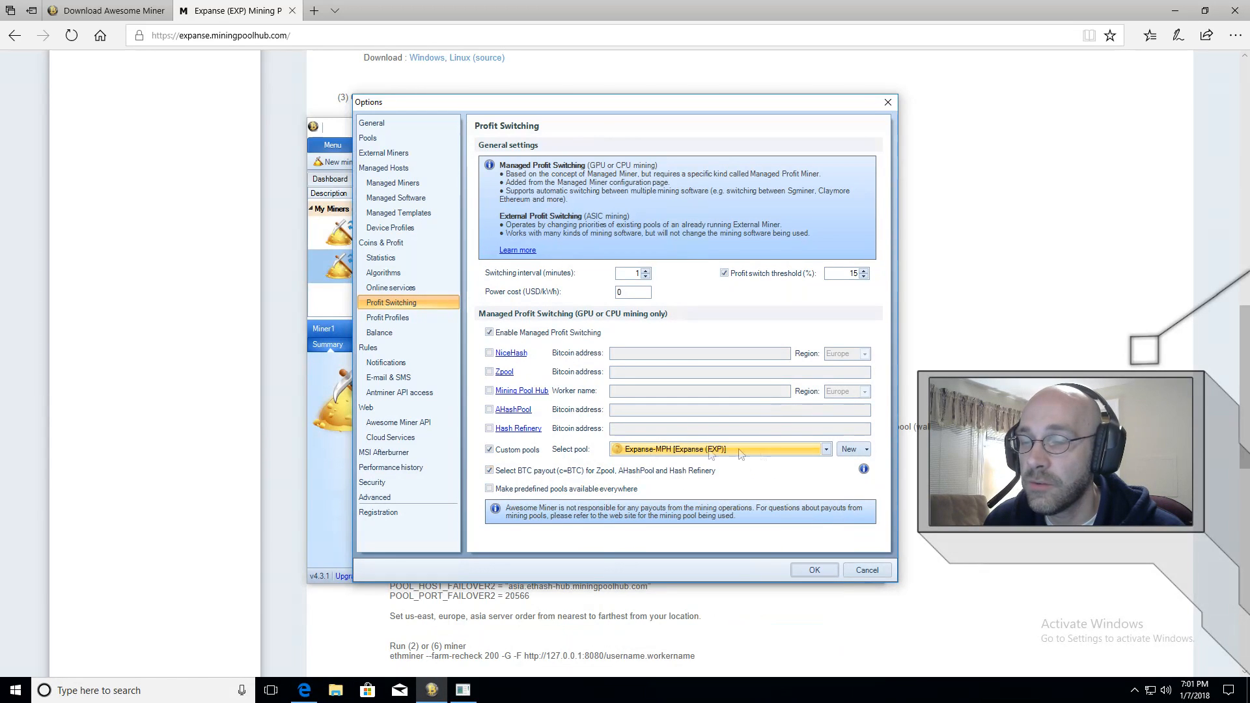
pyautogui.moveTo(813, 569)
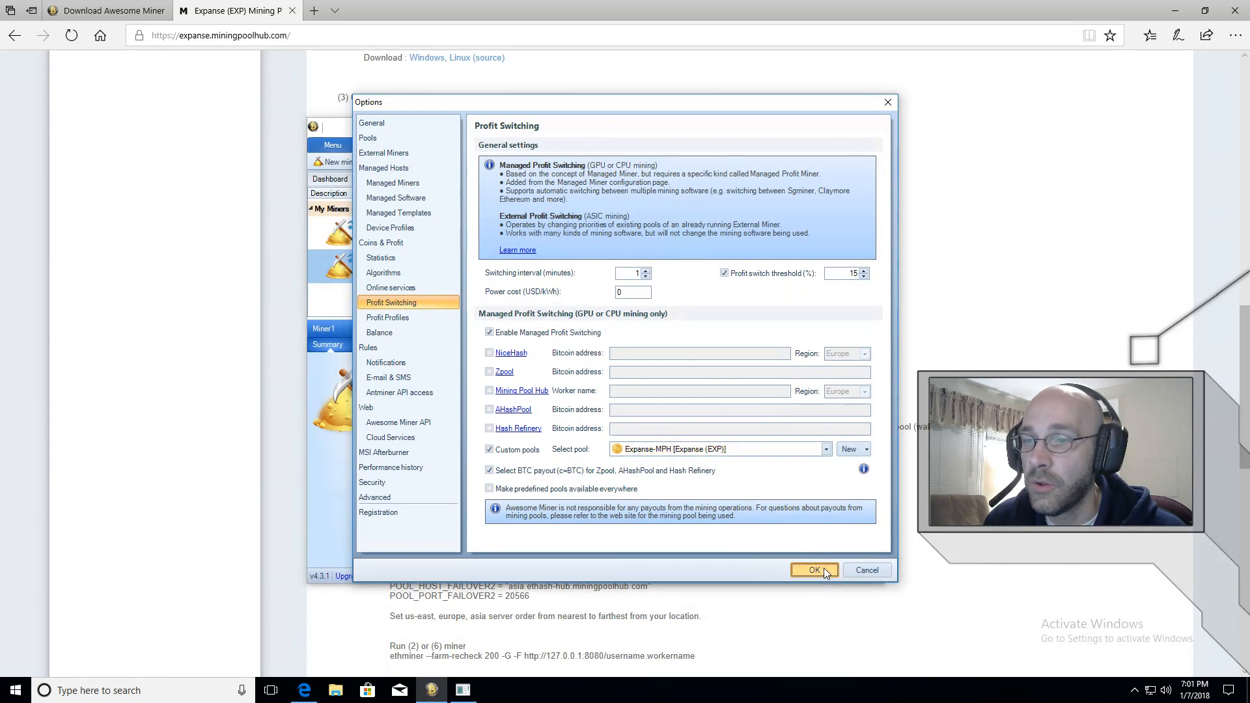
pyautogui.click(813, 569)
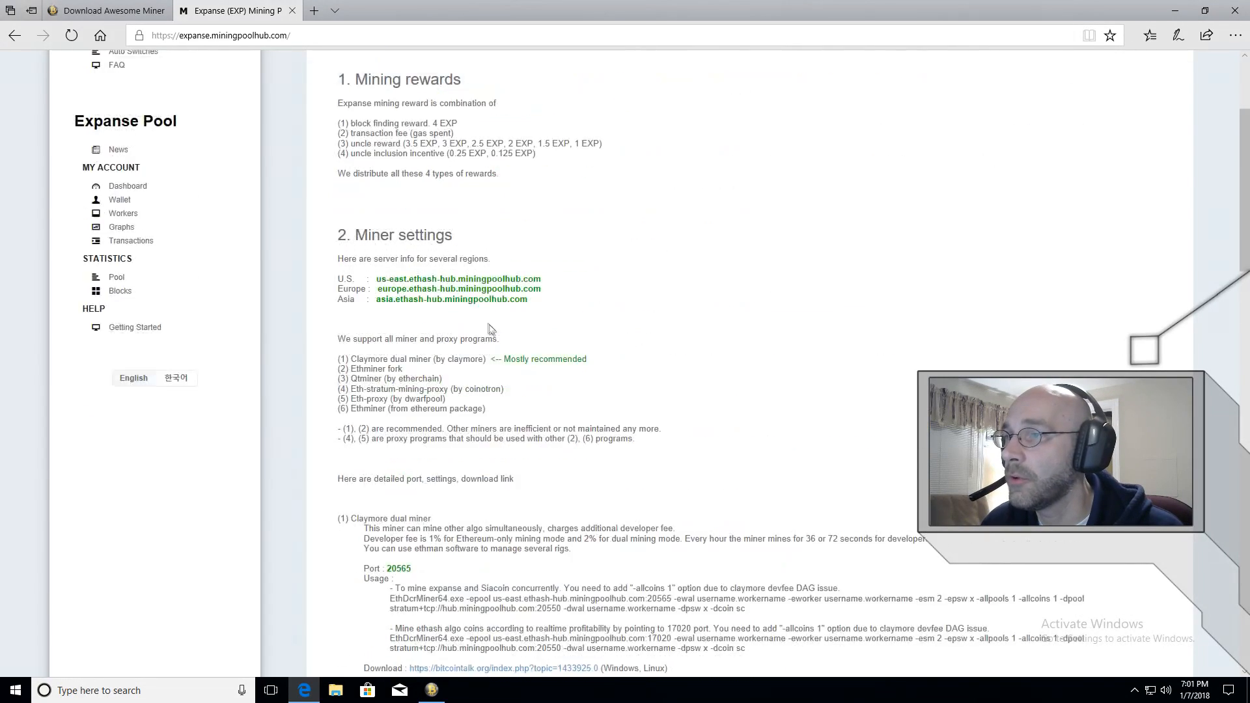
# Step: Open the Expanse pool's Wallet page under My Account
pyautogui.scroll(3)
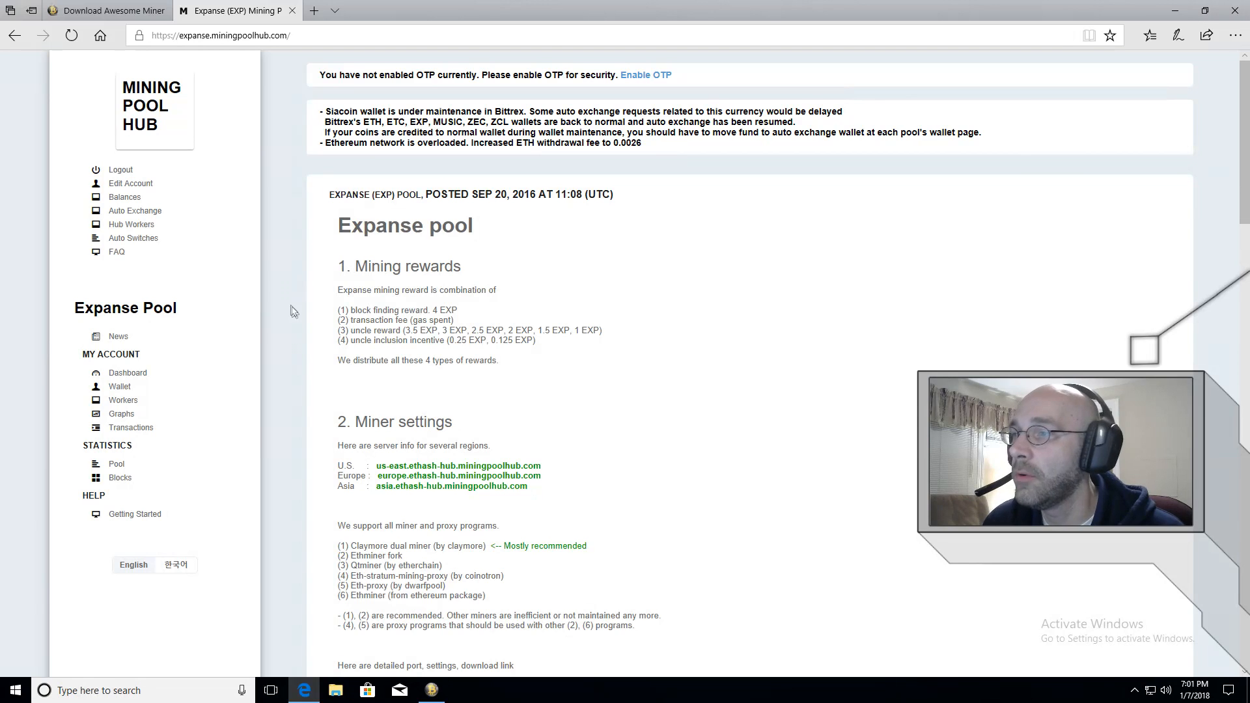
pyautogui.moveTo(165, 309)
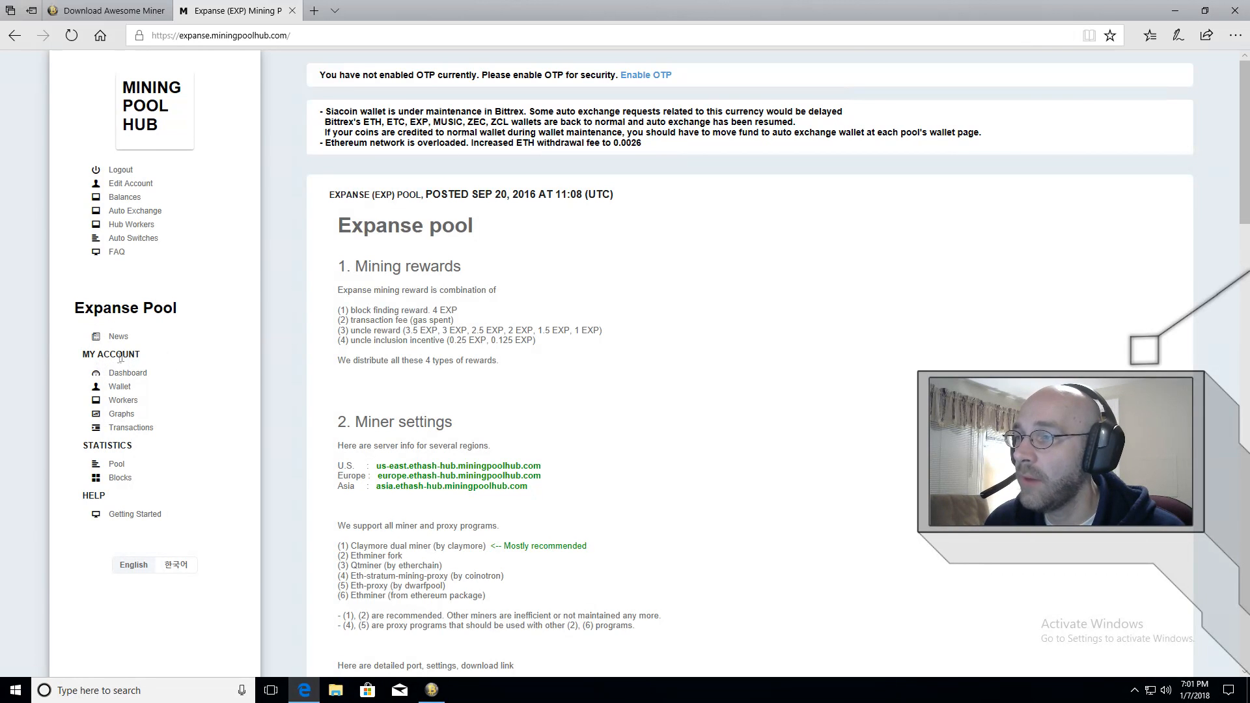
pyautogui.moveTo(120, 387)
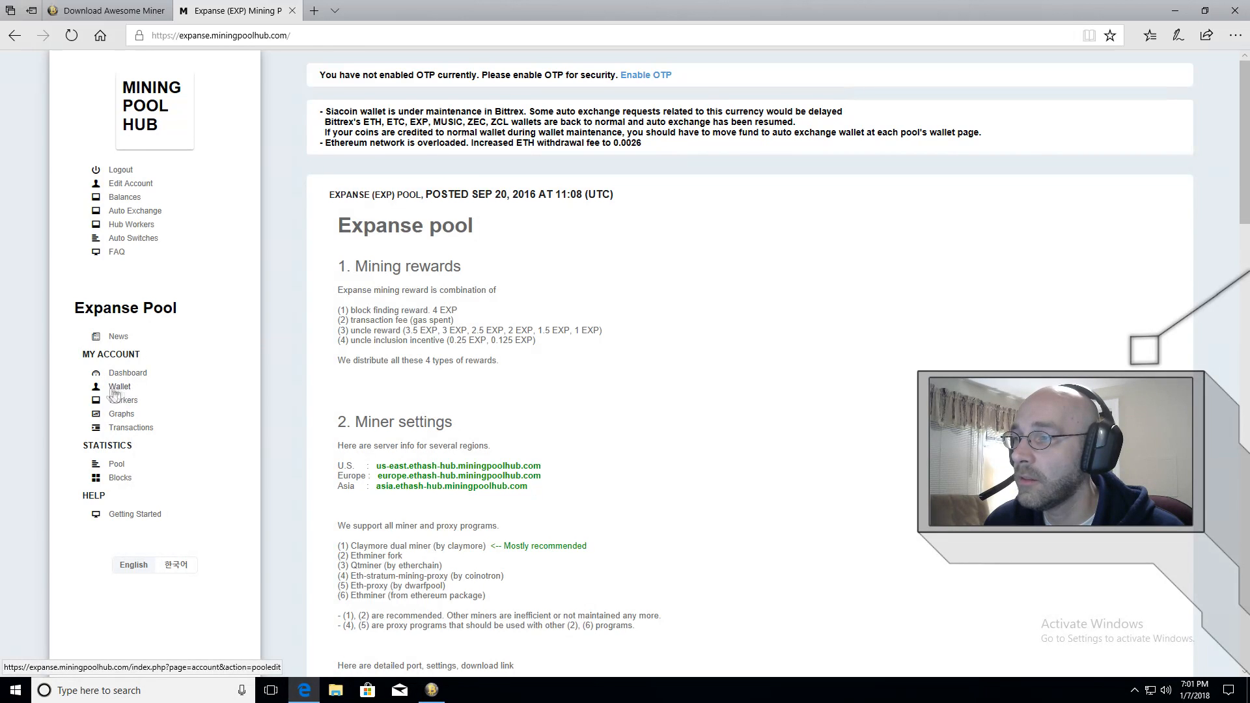
pyautogui.click(120, 387)
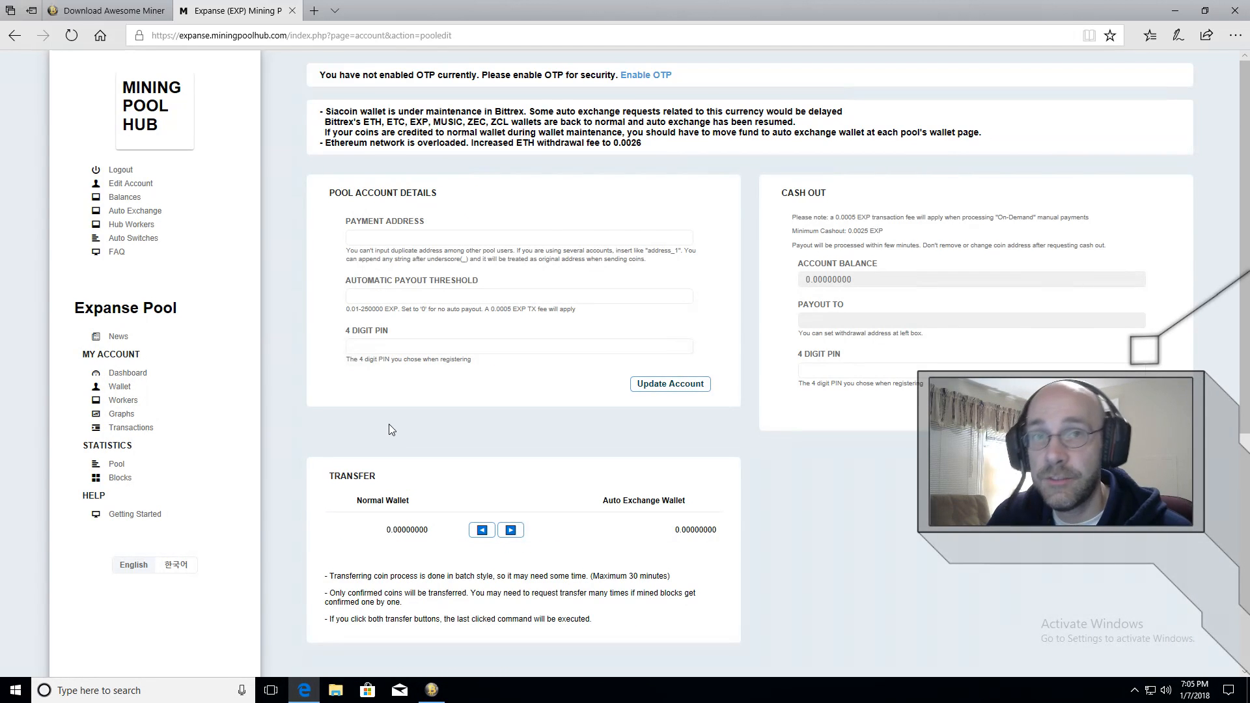
pyautogui.moveTo(347, 504)
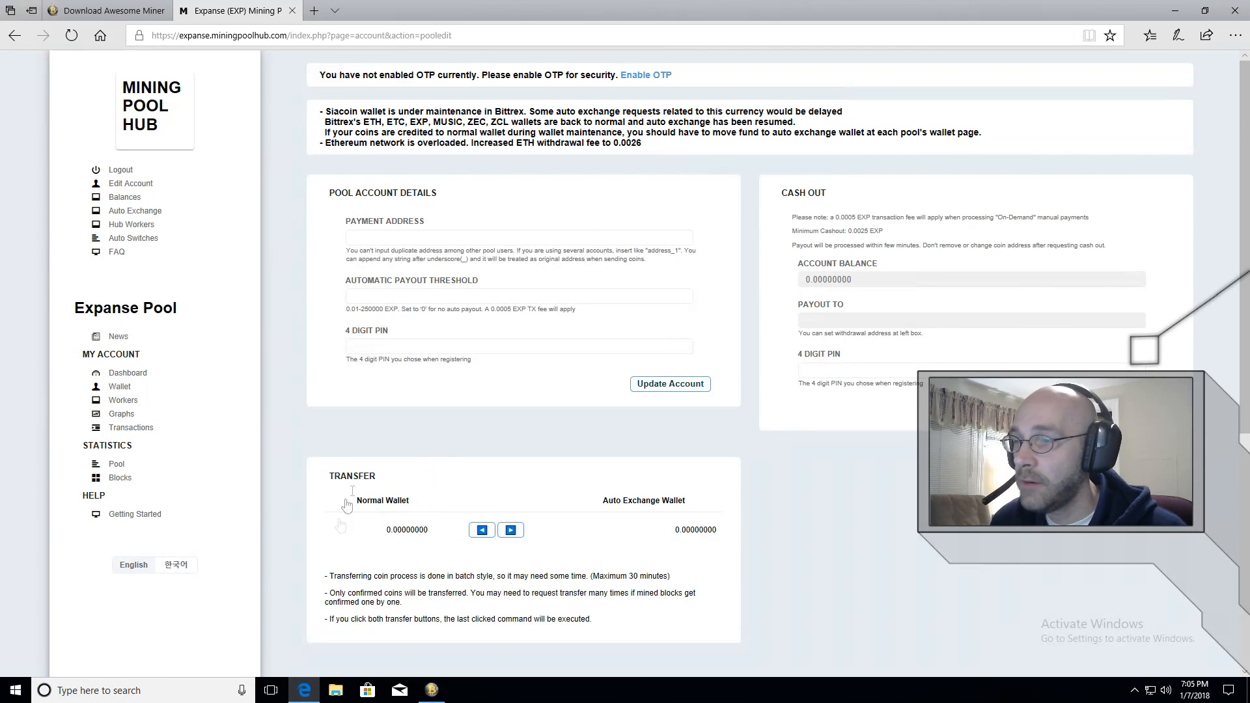
pyautogui.moveTo(379, 533)
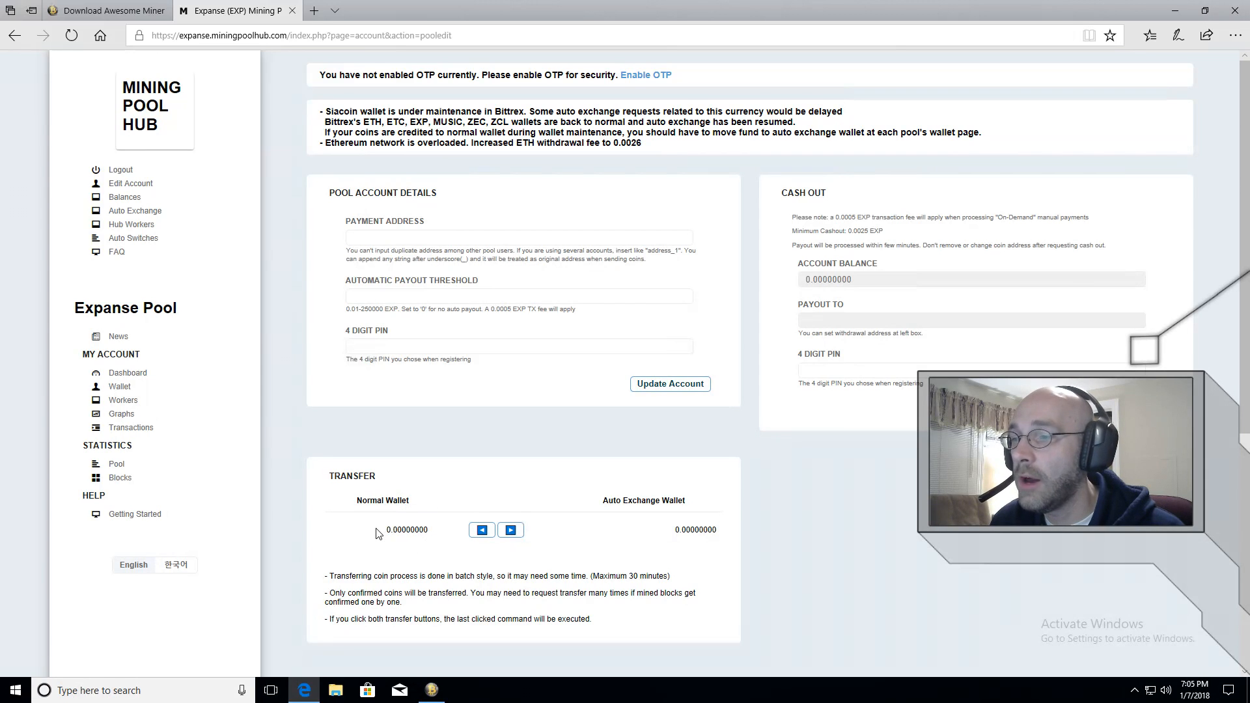
pyautogui.doubleClick(406, 529)
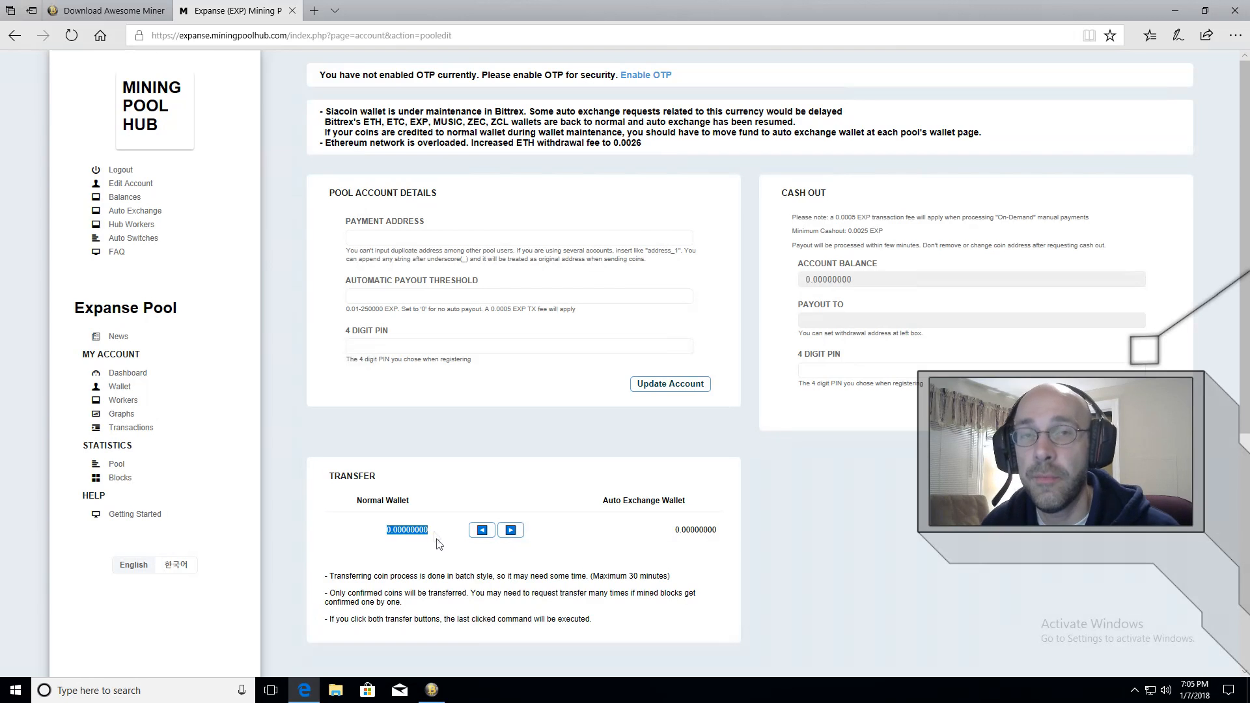
pyautogui.moveTo(424, 457)
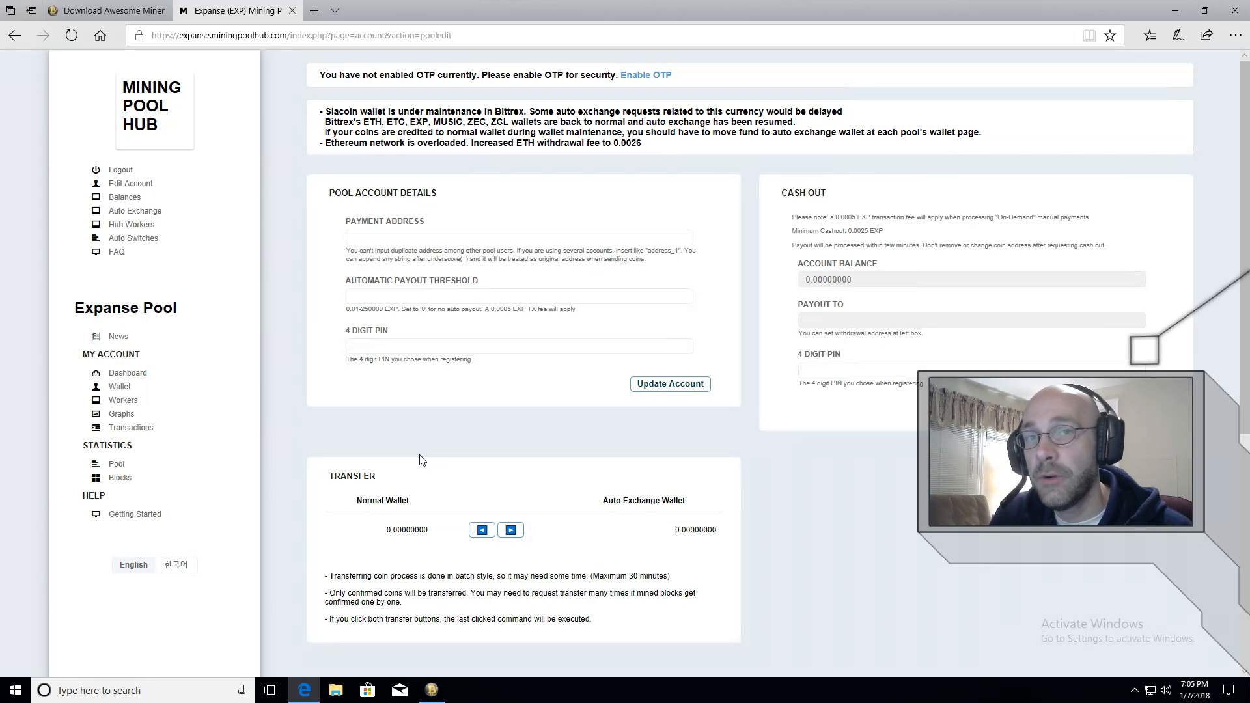
pyautogui.moveTo(472, 472)
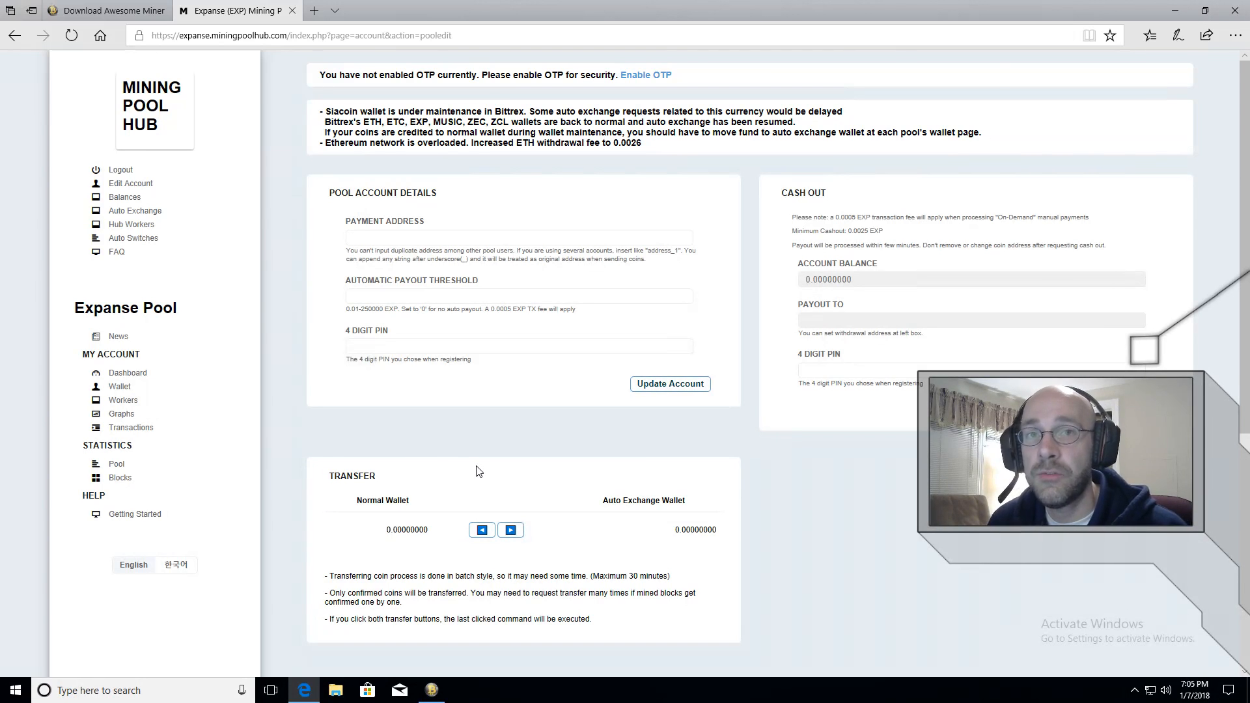
pyautogui.moveTo(474, 482)
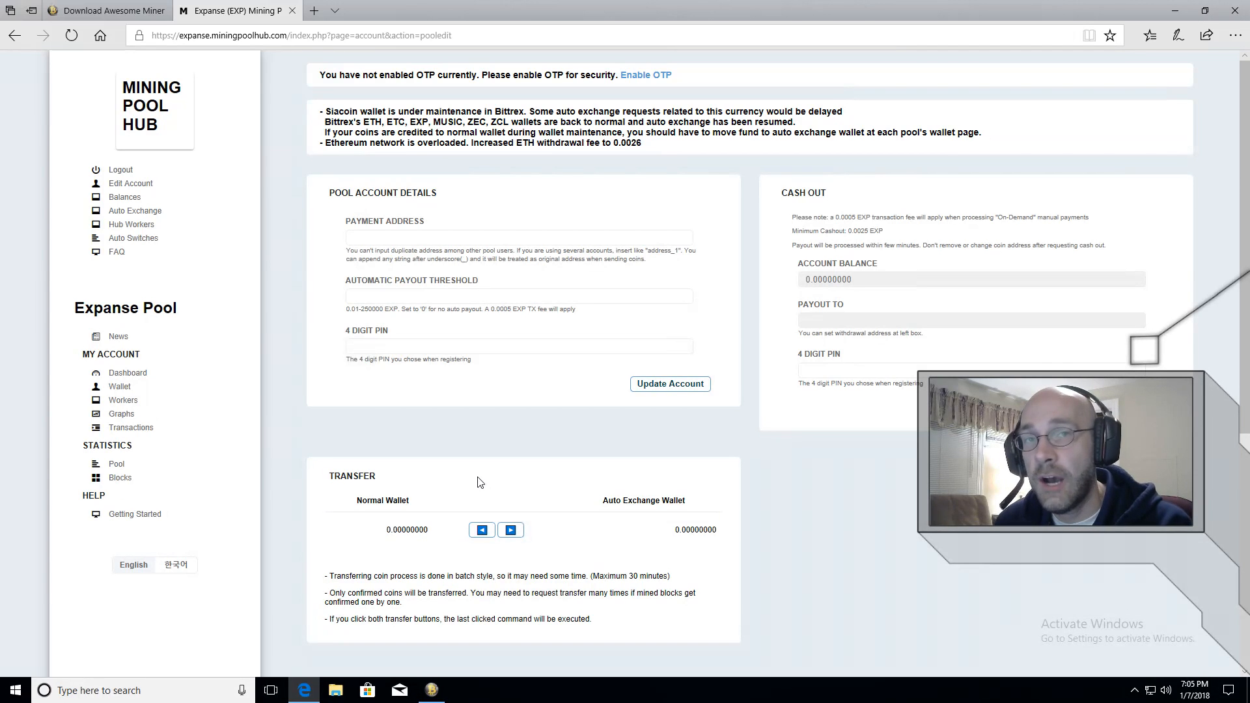
pyautogui.click(518, 238)
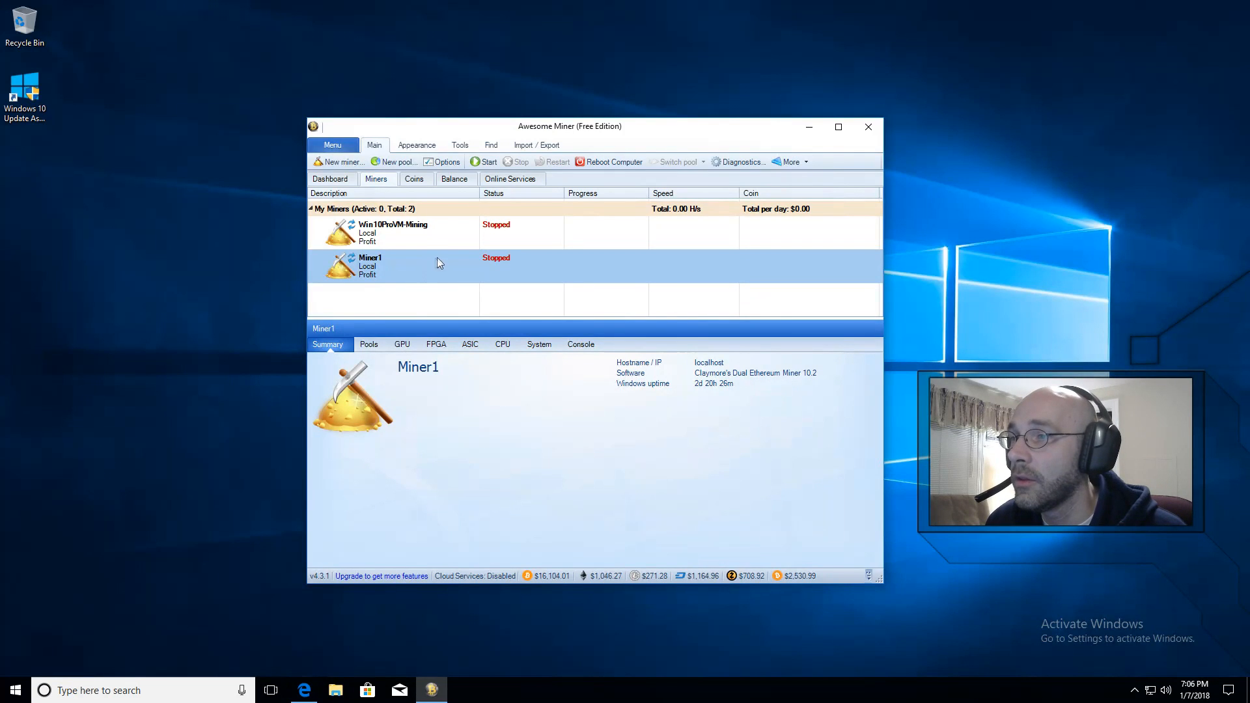
pyautogui.moveTo(467, 259)
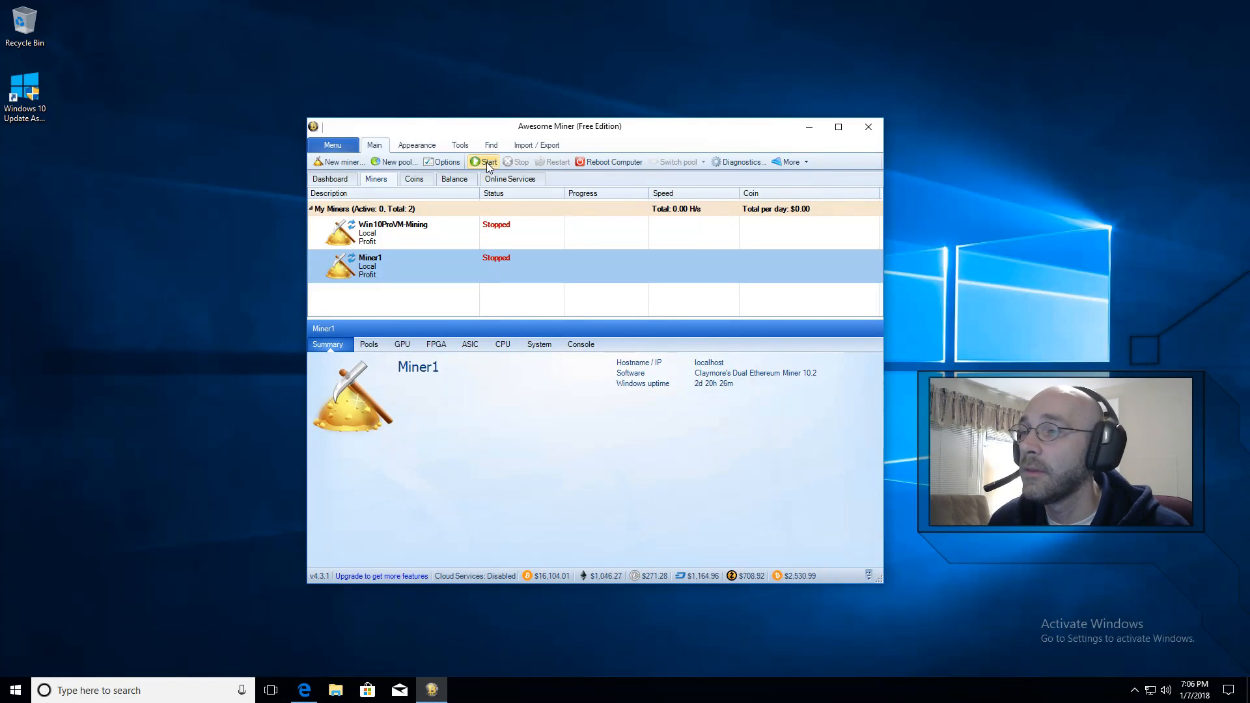
# Step: Start Miner1 so it mines Expanse at about 18.5 MH/s
pyautogui.click(487, 162)
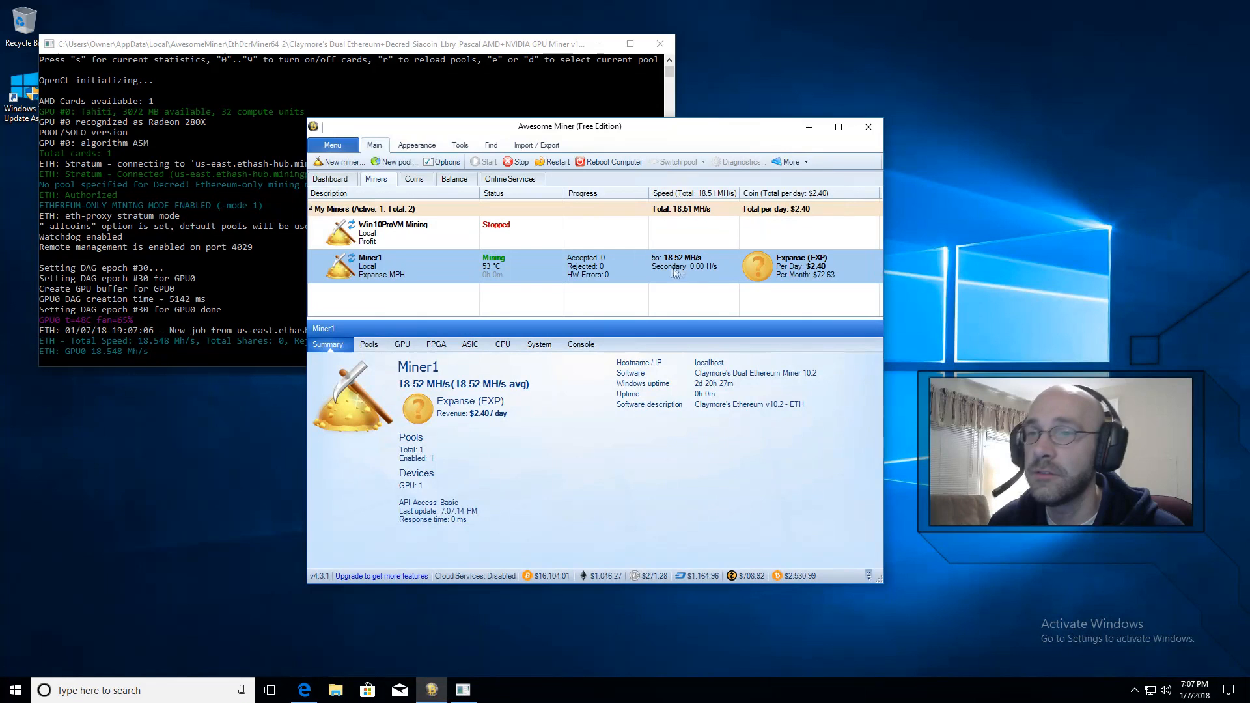
pyautogui.moveTo(820, 278)
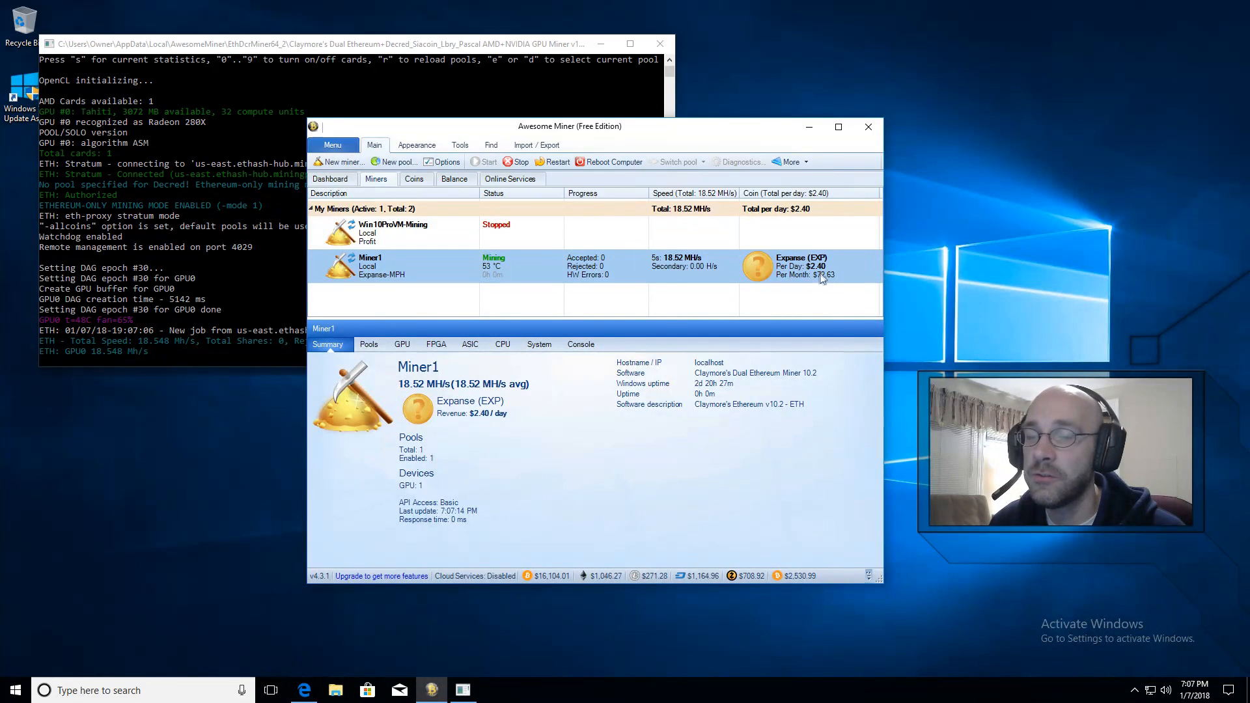